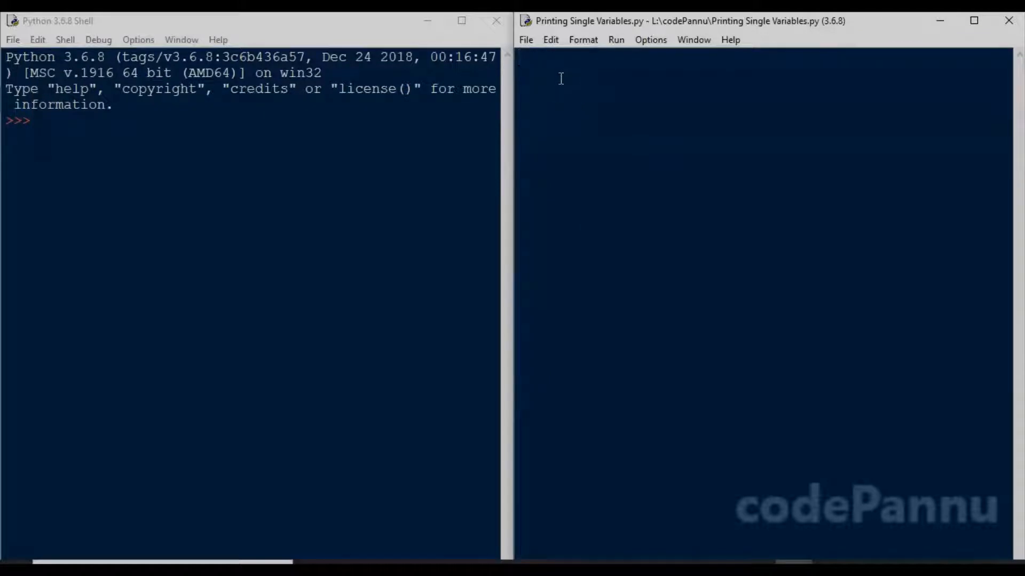
Write petname='Zoey', print('The name of my puppy is:') and print(petname).
{"action": "type", "text": "petname='Zoey"}
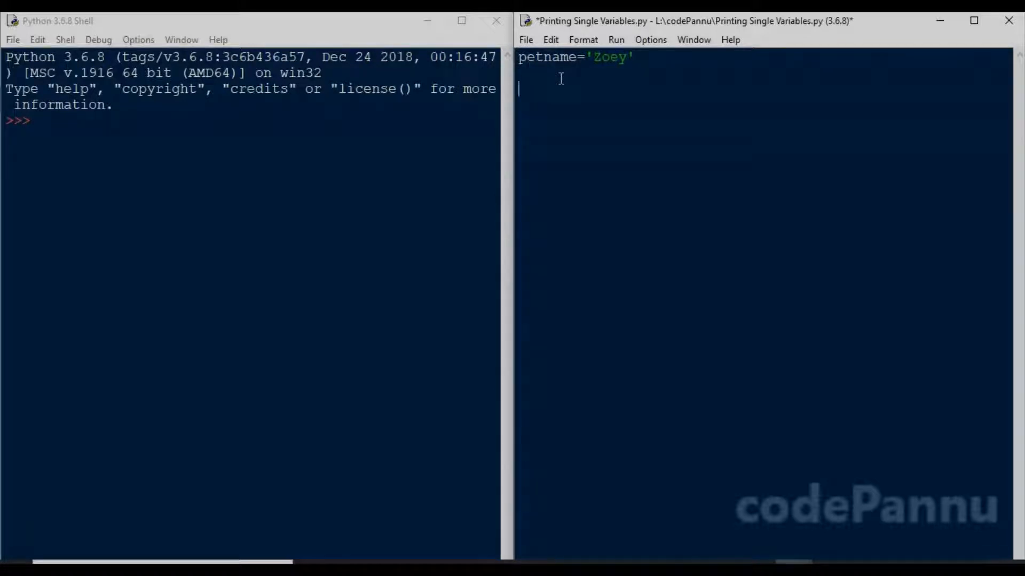
{"action": "type", "text": "print()"}
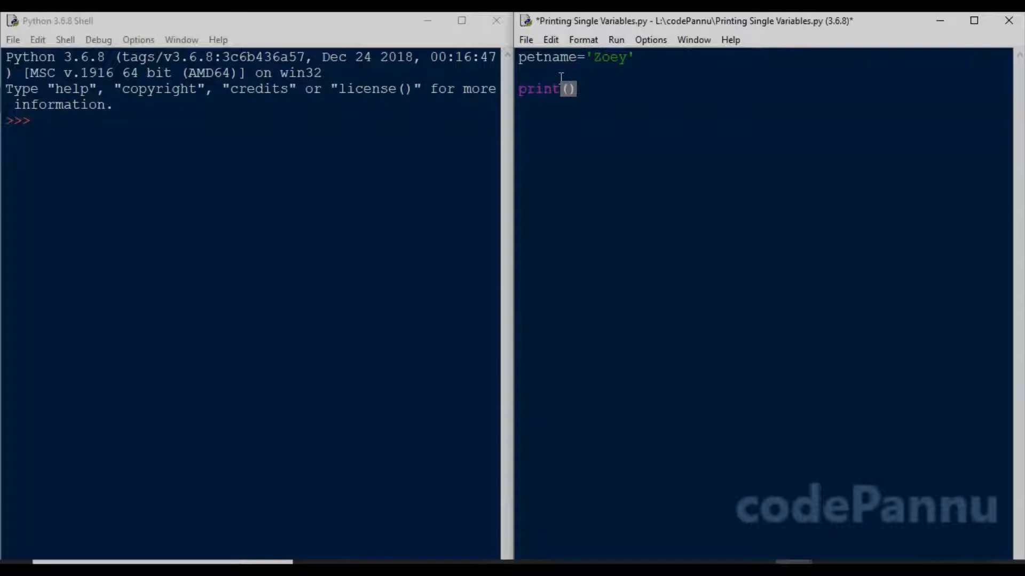
{"action": "type", "text": "''"}
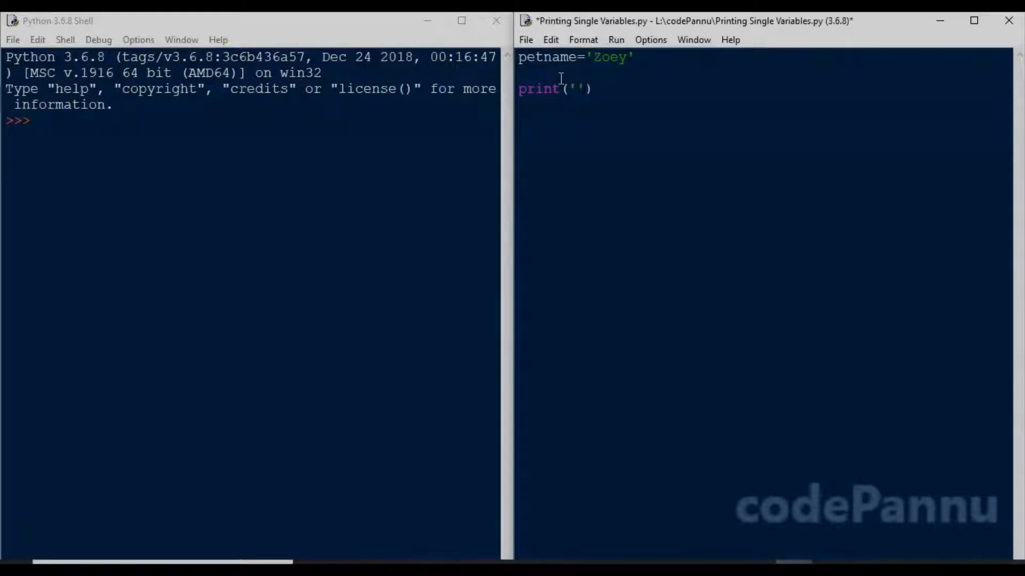
{"action": "type", "text": "The name of"}
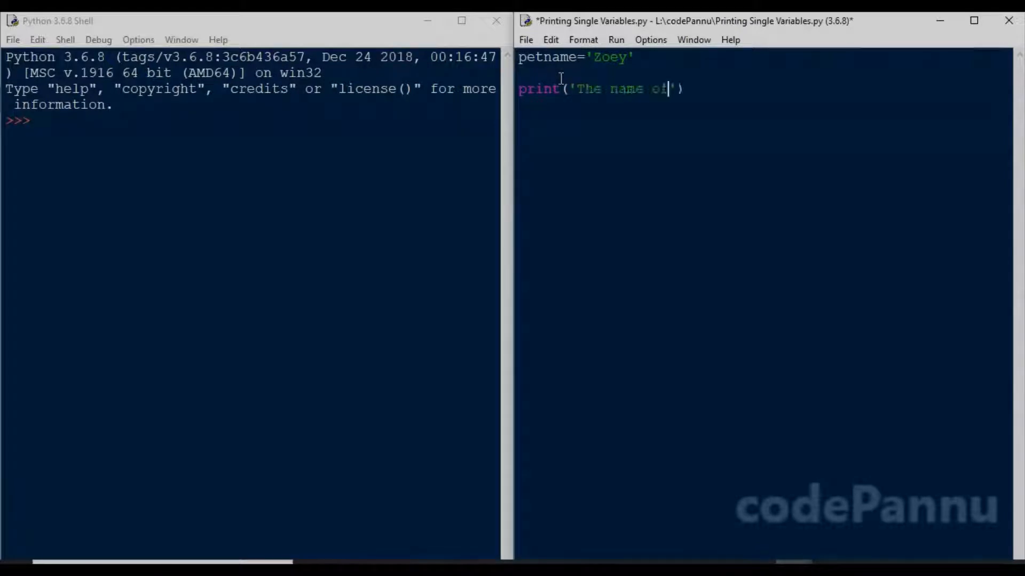
{"action": "type", "text": "my puppy is:"}
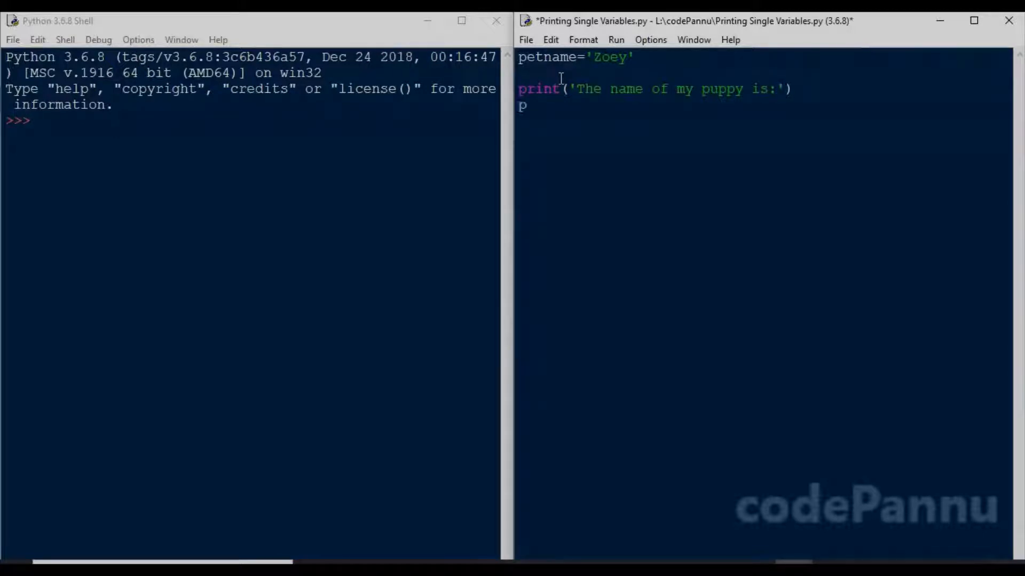
{"action": "type", "text": "rint ()"}
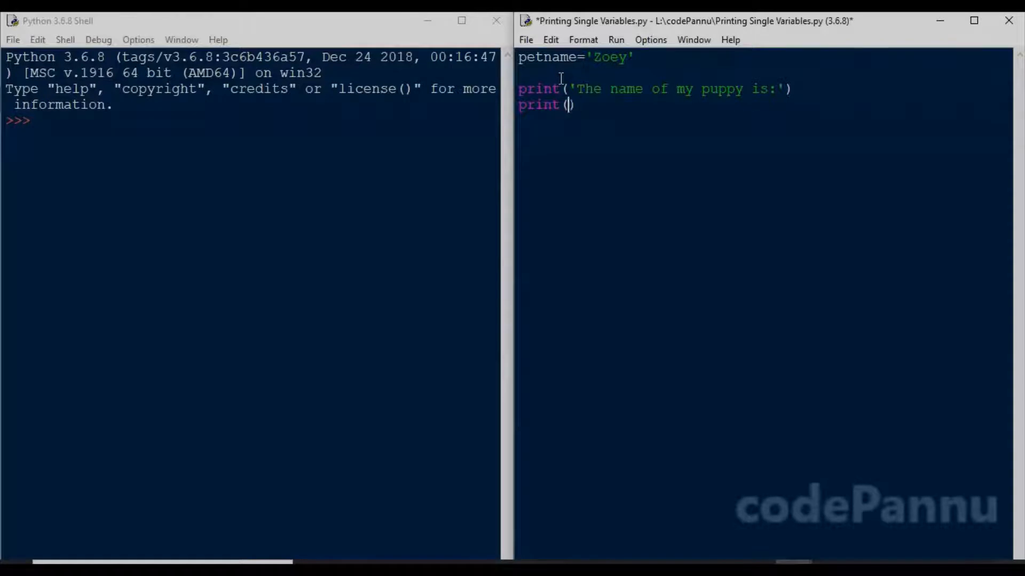
{"action": "type", "text": "petname"}
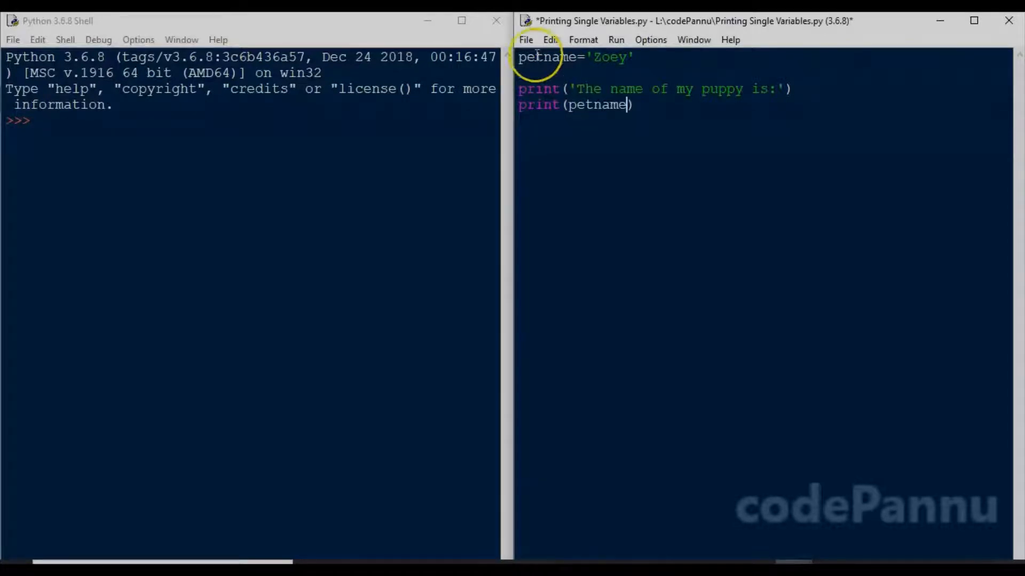
Save the puppy-name script and run it as a module in the shell.
{"action": "left_click", "coordinate": [525, 40]}
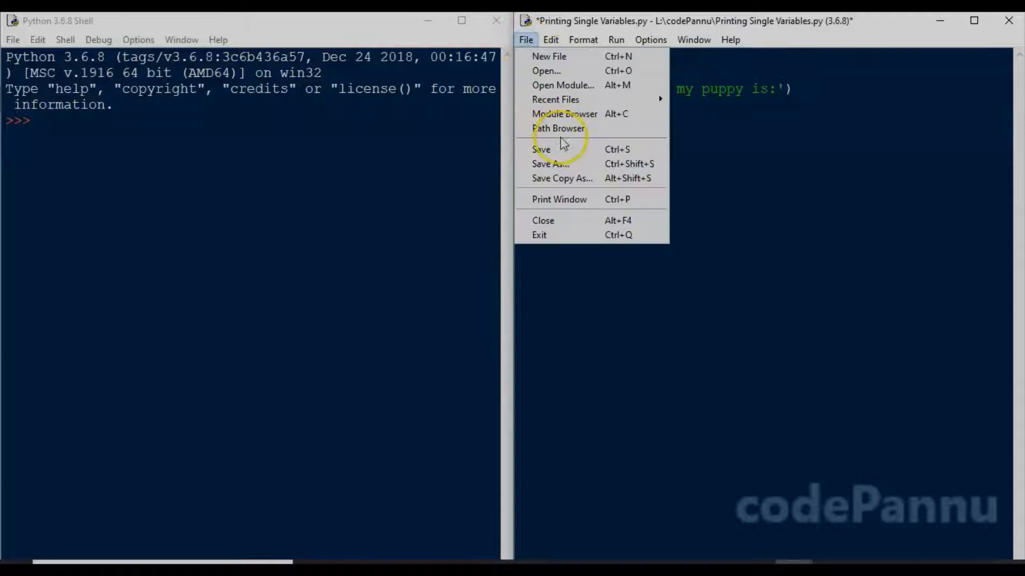
{"action": "left_click", "coordinate": [541, 148]}
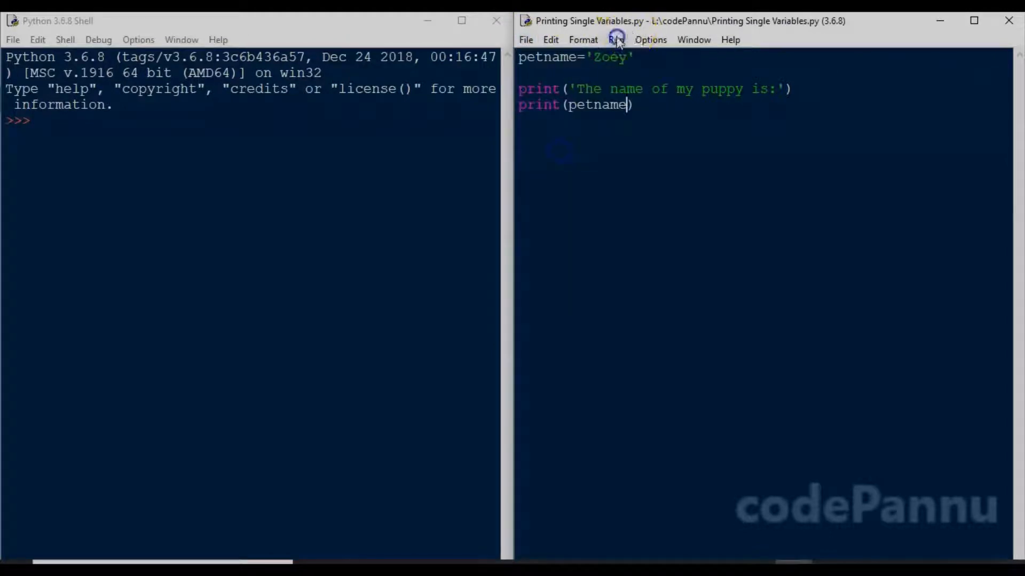
{"action": "left_click", "coordinate": [615, 39]}
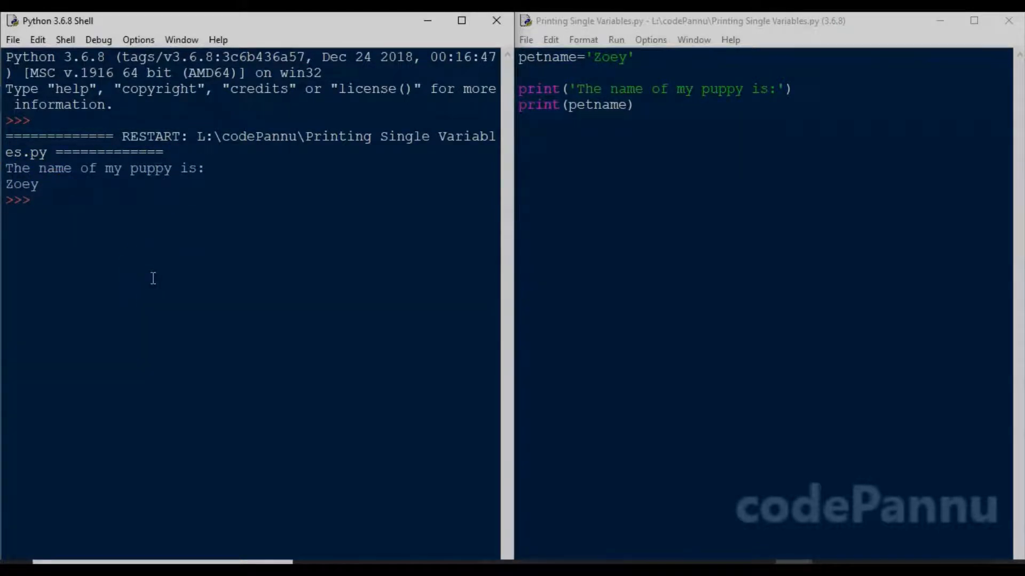
{"action": "type", "text": "My p"}
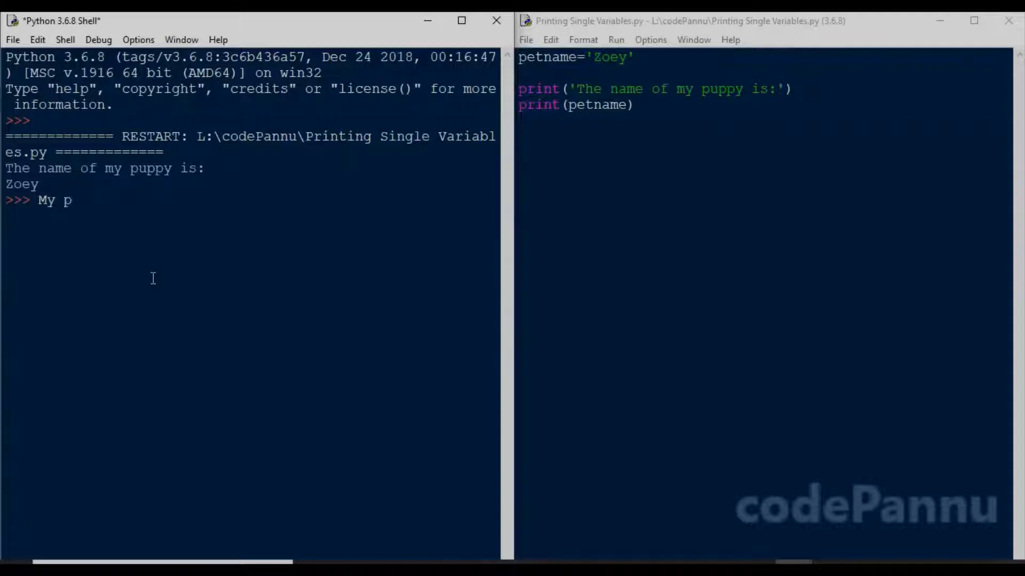
{"action": "type", "text": "u"}
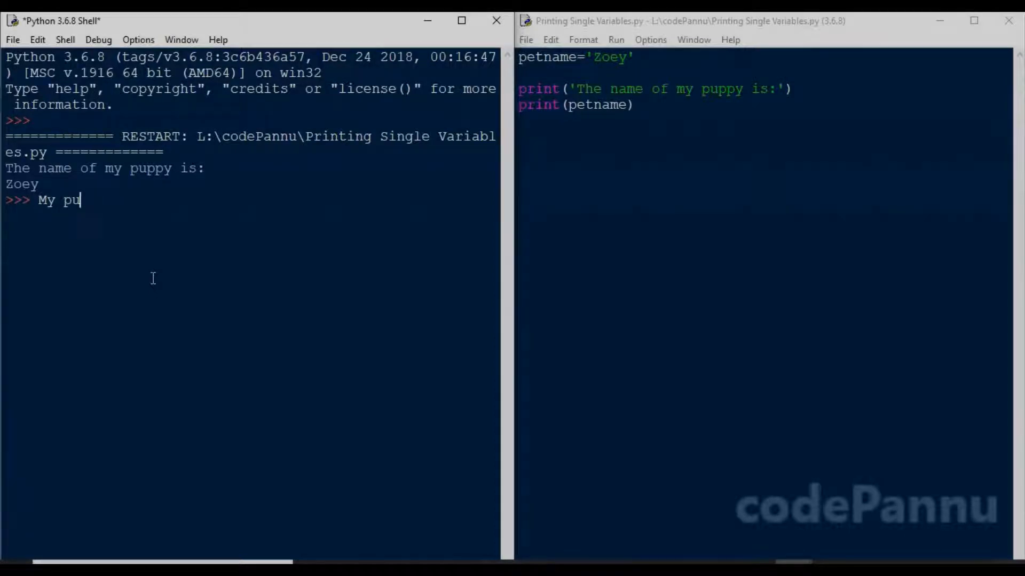
{"action": "type", "text": "ppy name is"}
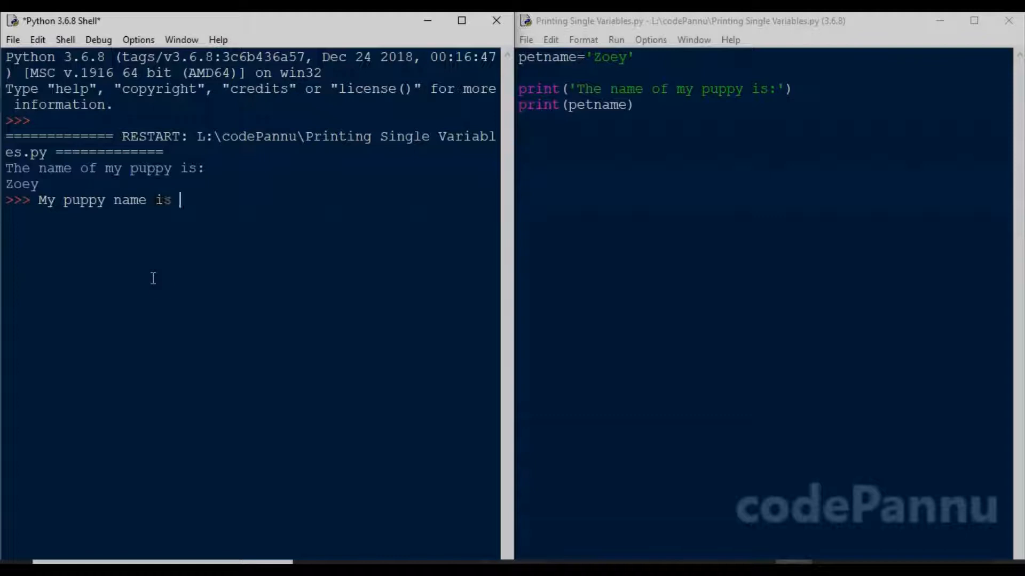
{"action": "type", "text": "Zoey"}
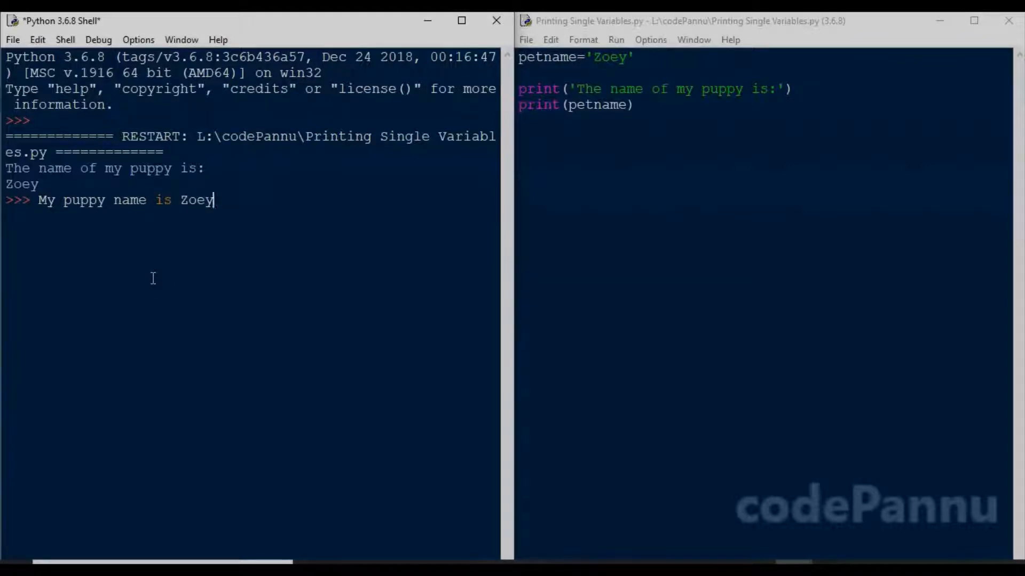
{"action": "mouse_move", "coordinate": [631, 88]}
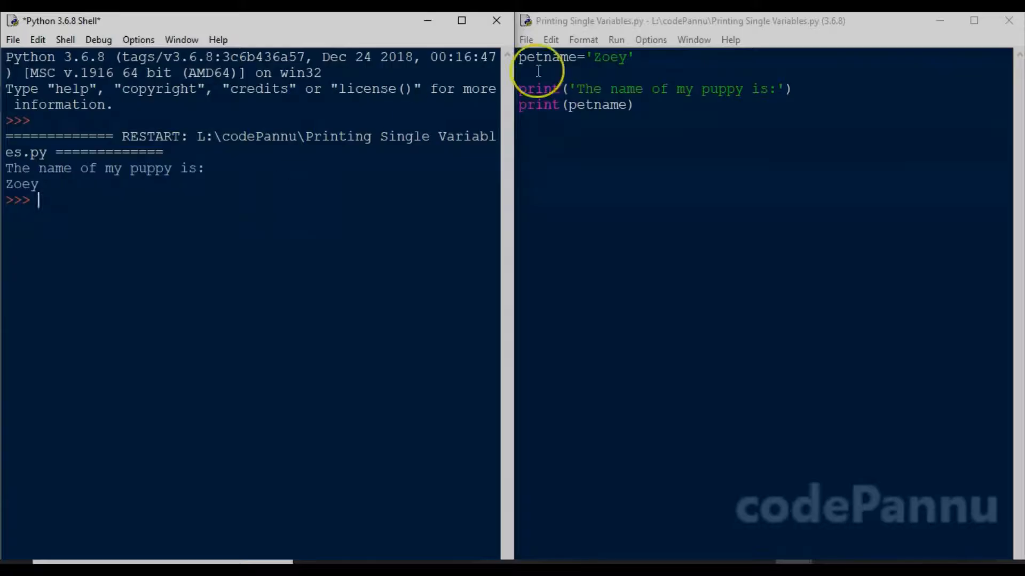
Add print('The name of my puppy is %s') below the earlier print statements.
{"action": "type", "text": "p"}
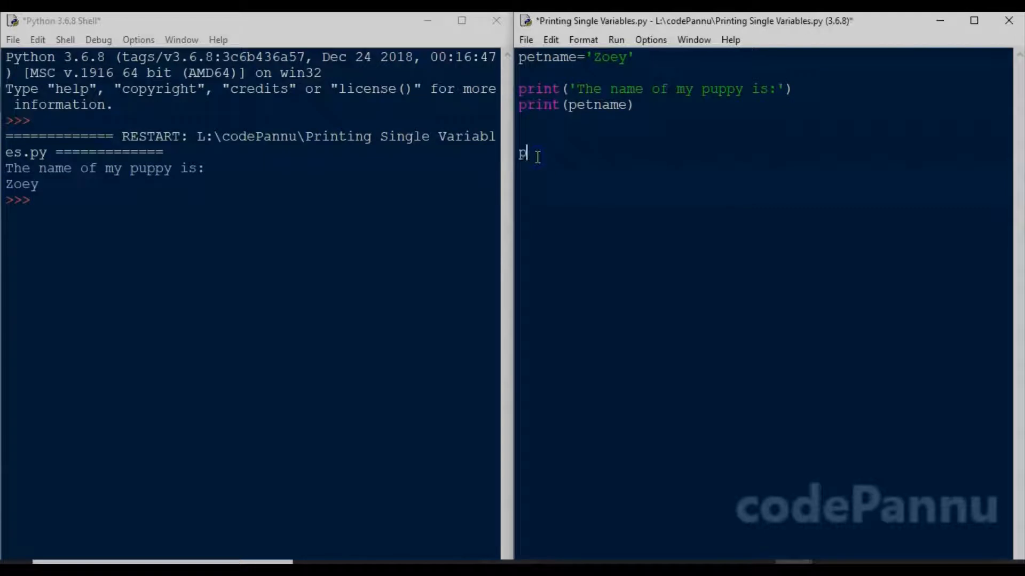
{"action": "type", "text": "rint()"}
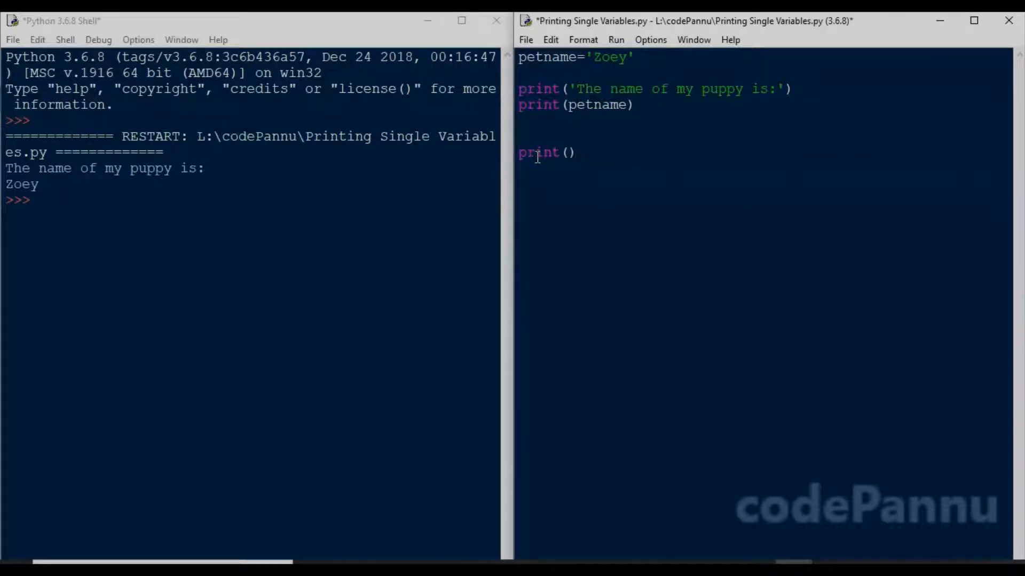
{"action": "type", "text": "'"}
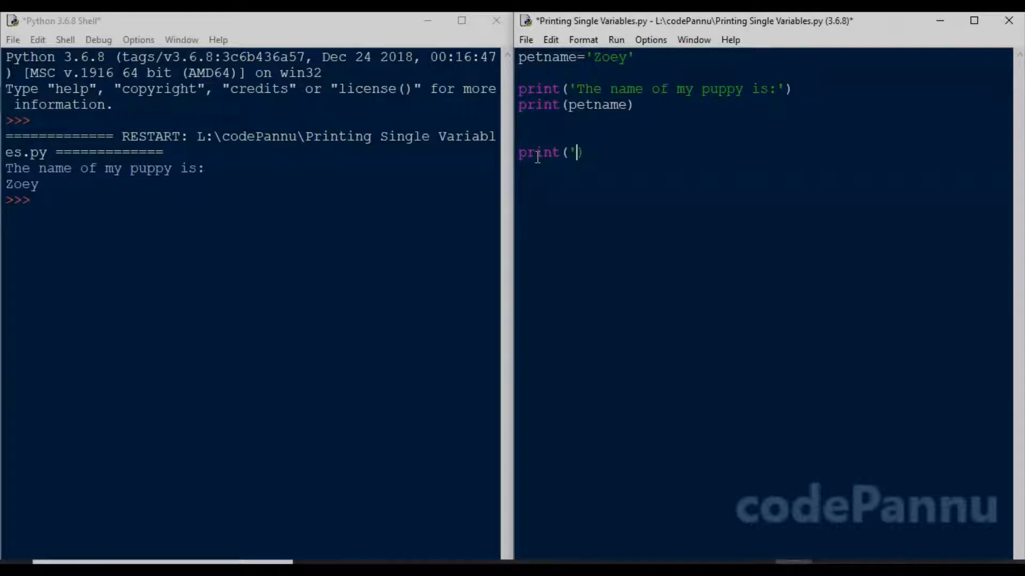
{"action": "type", "text": "'"}
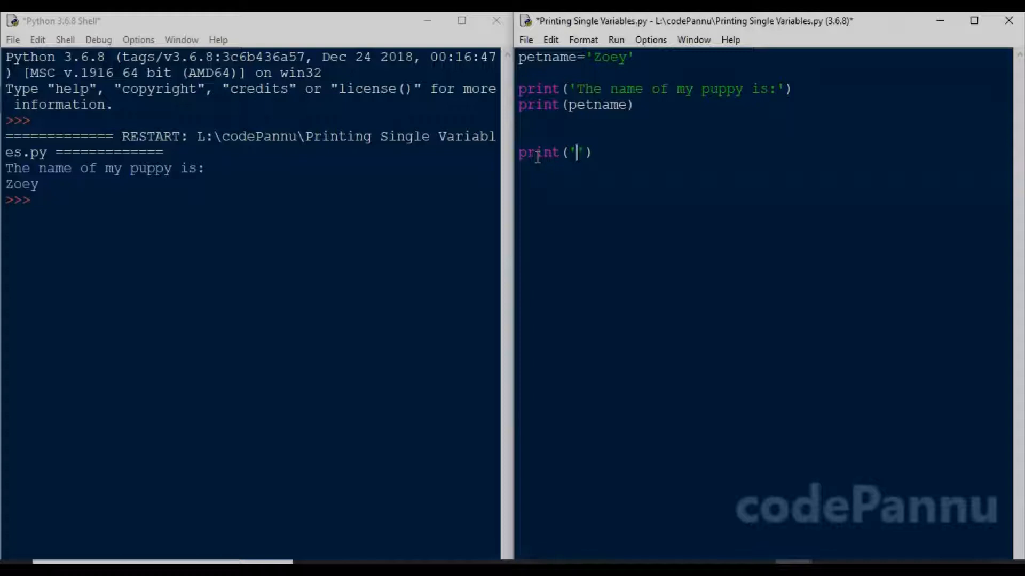
{"action": "type", "text": "'"}
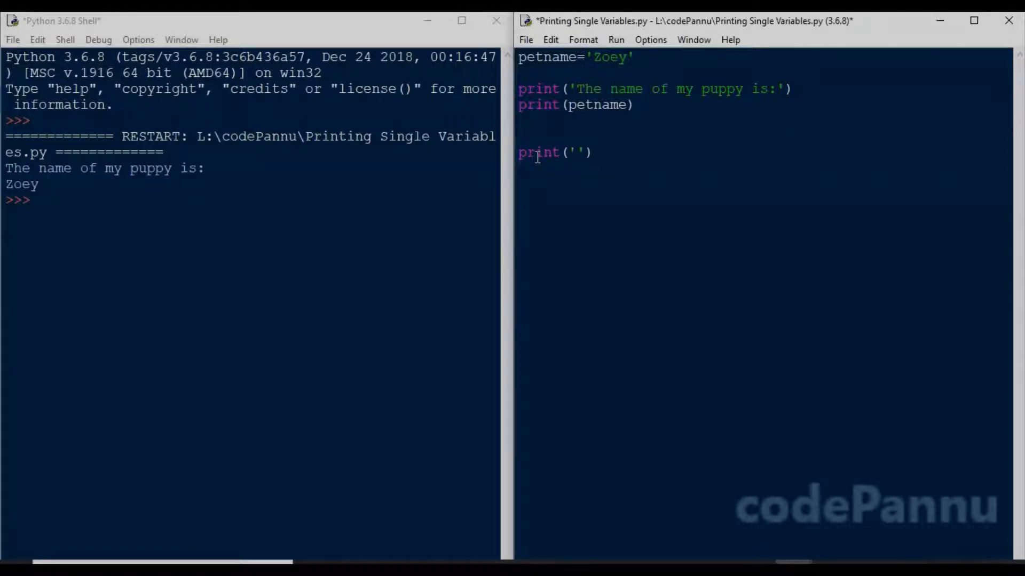
{"action": "type", "text": "The"}
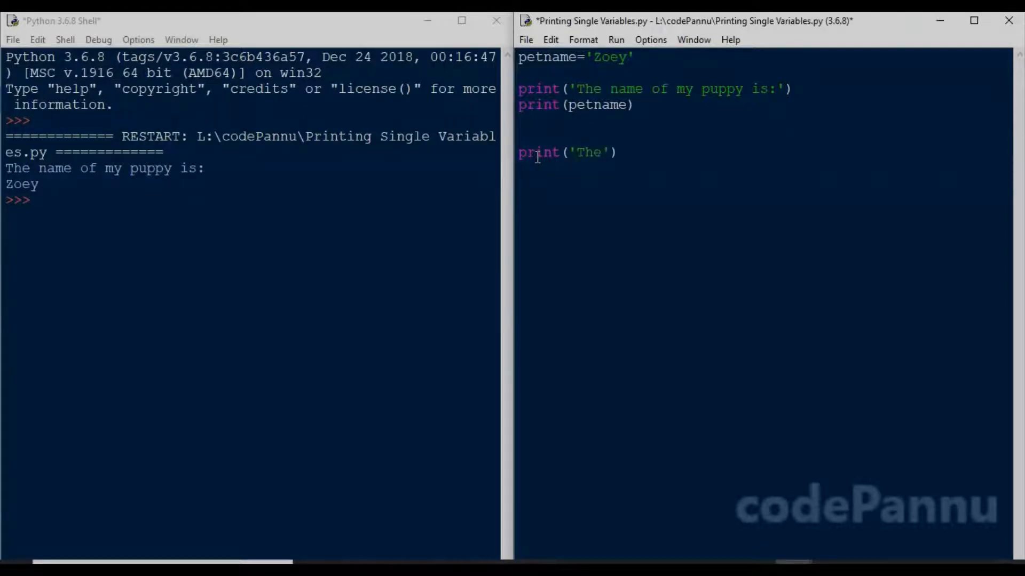
{"action": "type", "text": "name of"}
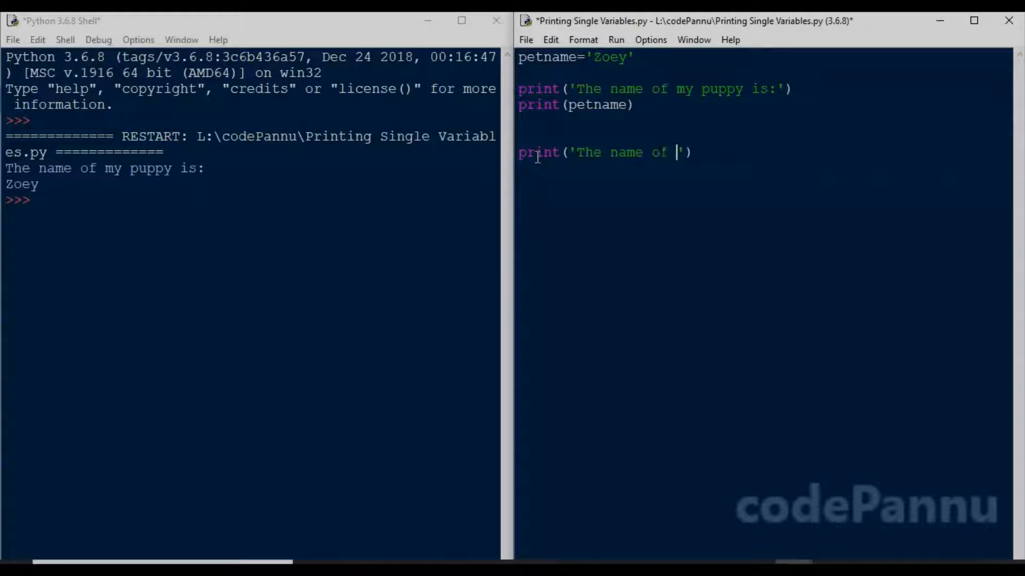
{"action": "type", "text": "my puppy"}
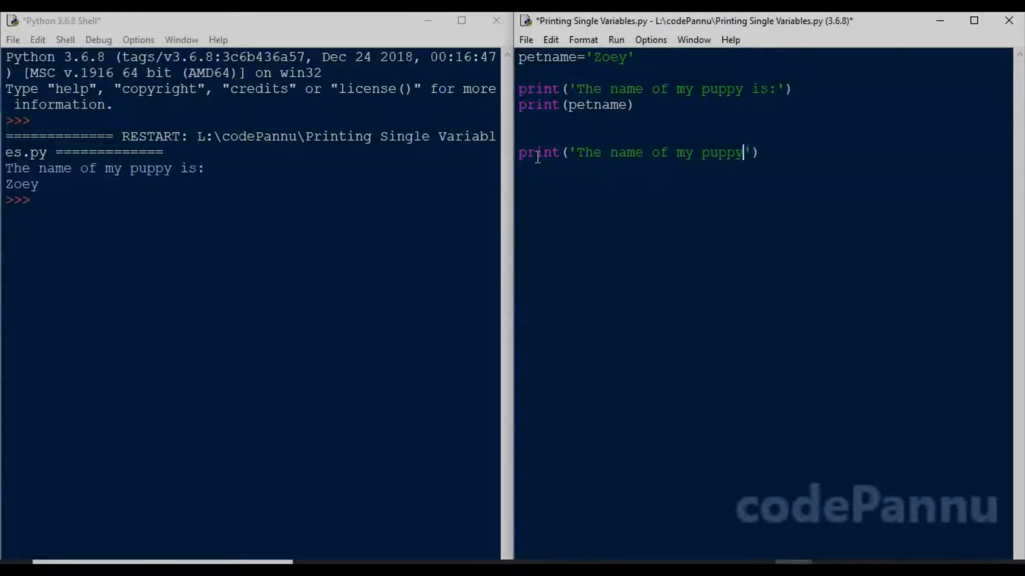
{"action": "type", "text": "is"}
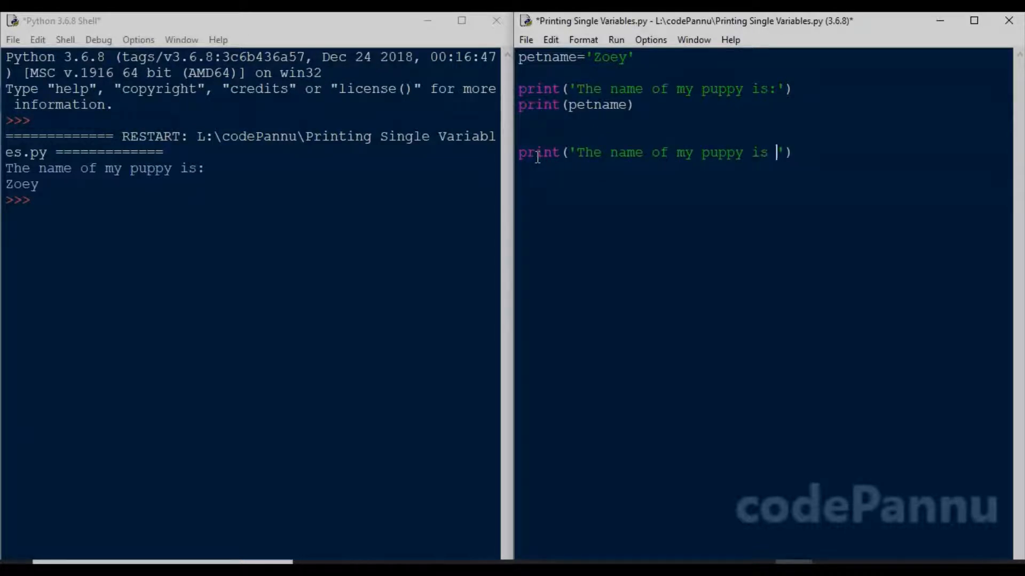
{"action": "type", "text": "%s"}
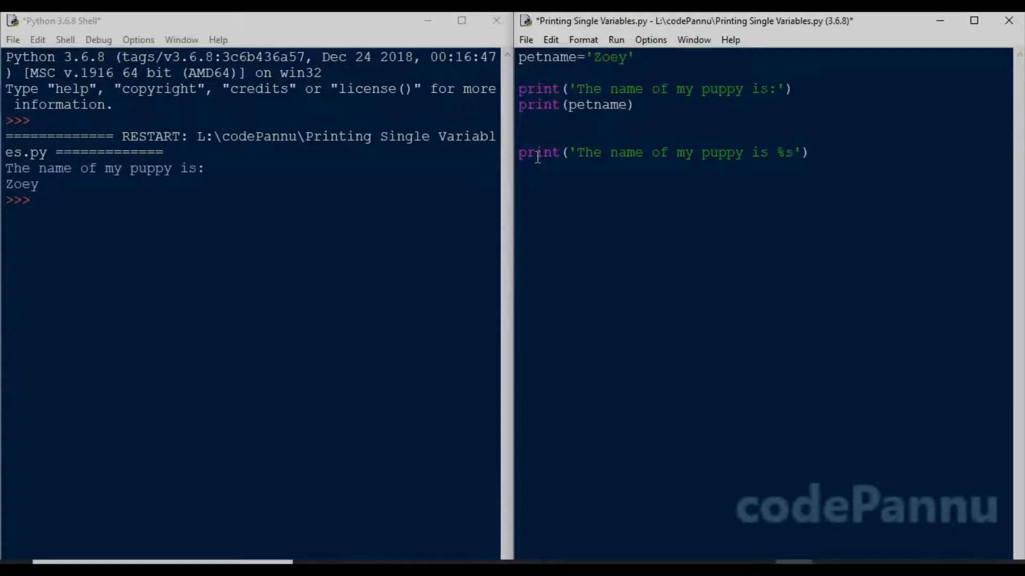
{"action": "mouse_move", "coordinate": [791, 163]}
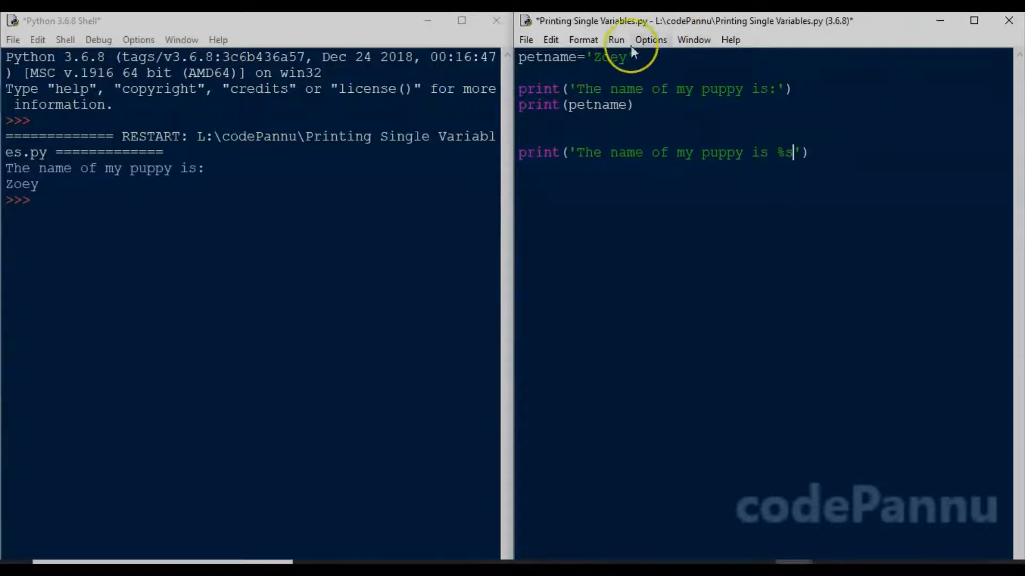
{"action": "mouse_move", "coordinate": [762, 52]}
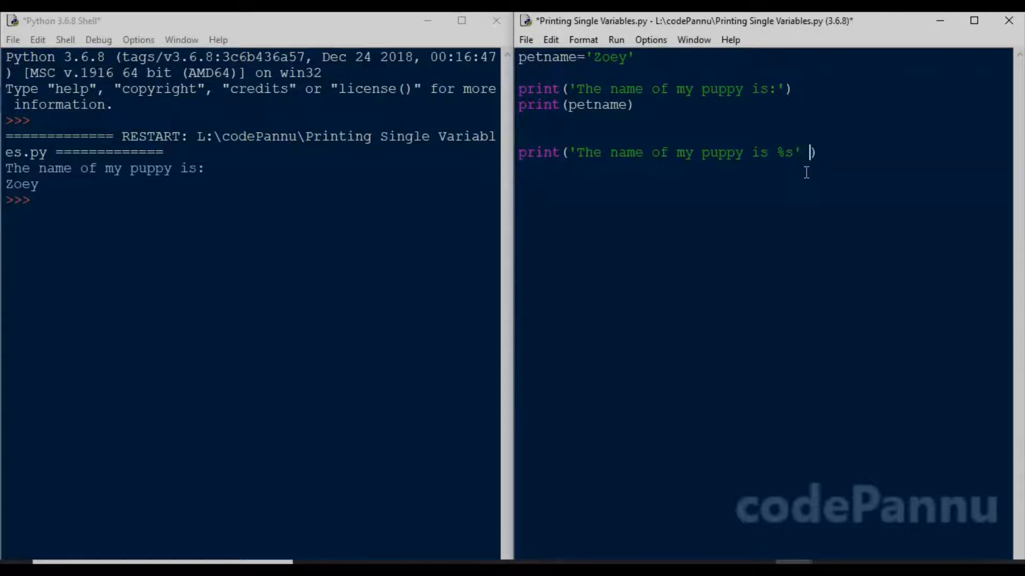
Append %(petname) after the string to fill the %s placeholder.
{"action": "type", "text": "%()"}
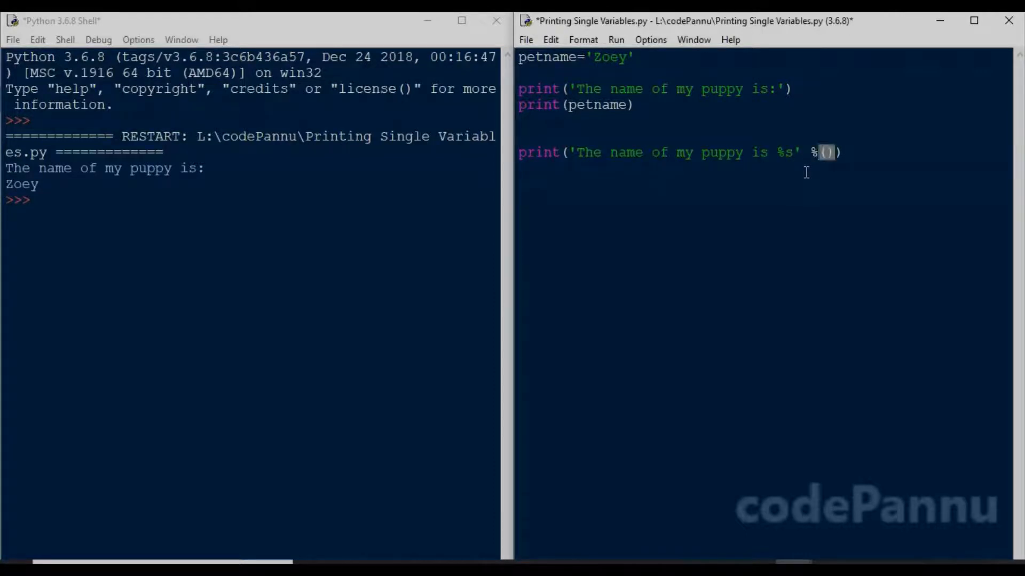
{"action": "type", "text": "pet"}
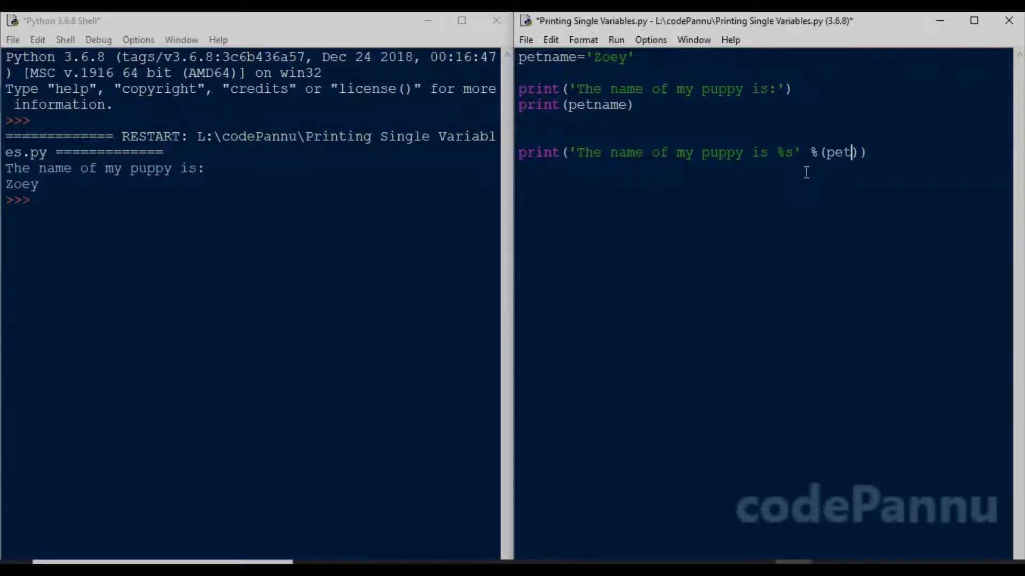
{"action": "type", "text": "name"}
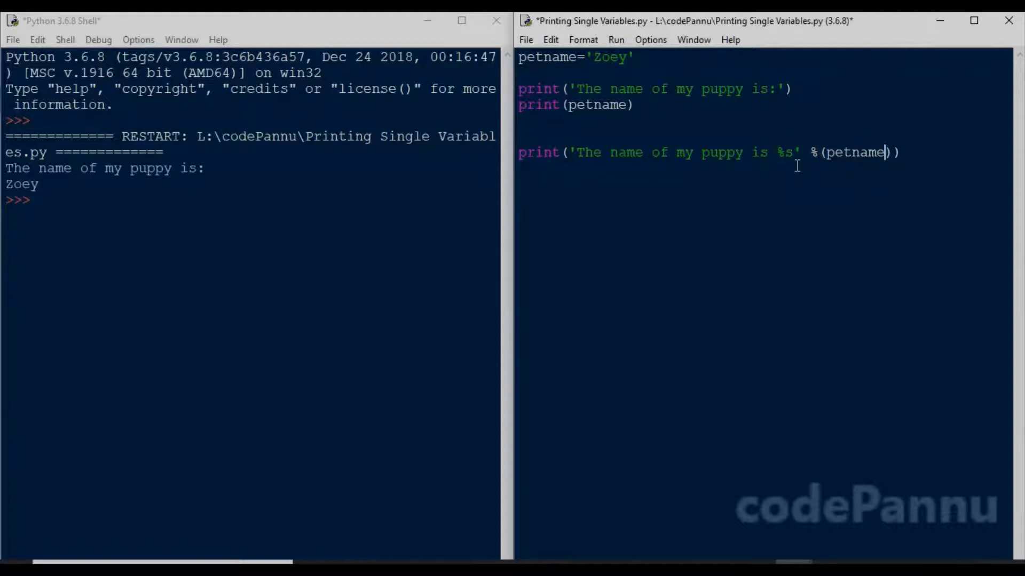
{"action": "mouse_move", "coordinate": [794, 166]}
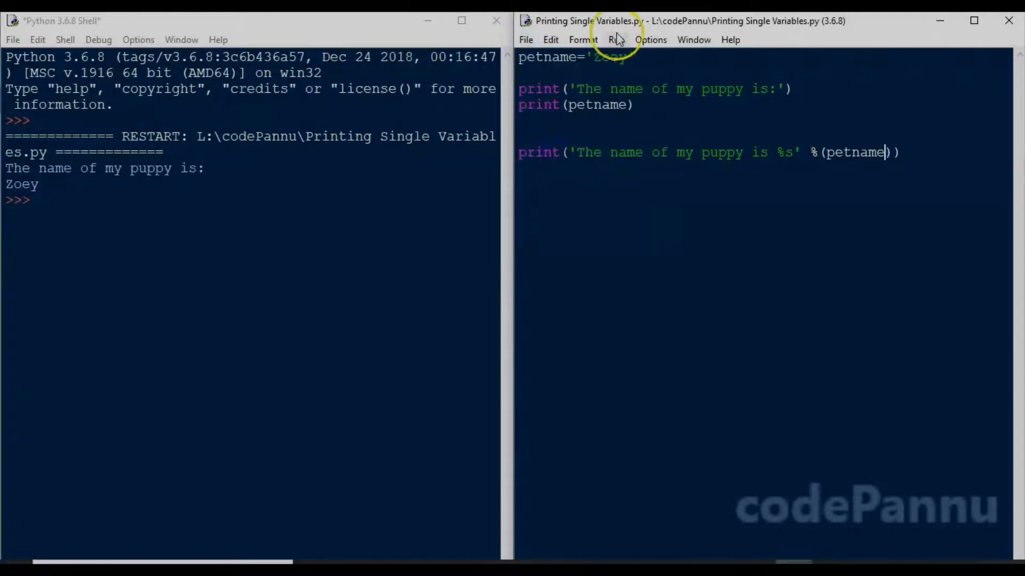
Run the module to print 'The name of my puppy is Zoey'.
{"action": "left_click", "coordinate": [615, 39]}
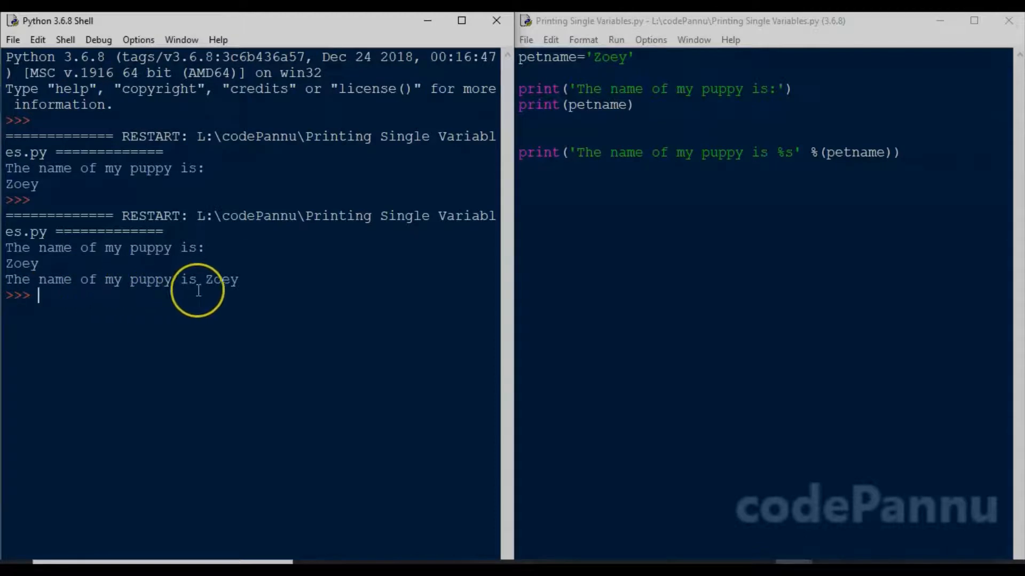
{"action": "mouse_move", "coordinate": [254, 285]}
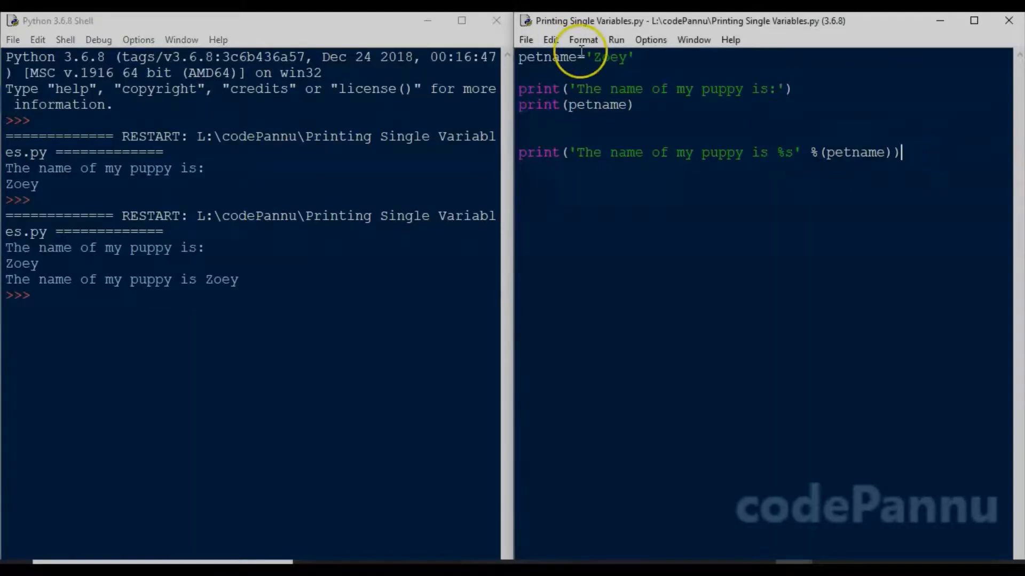
Change petname to 'Biscuit' and save the script.
{"action": "type", "text": "Biscuit"}
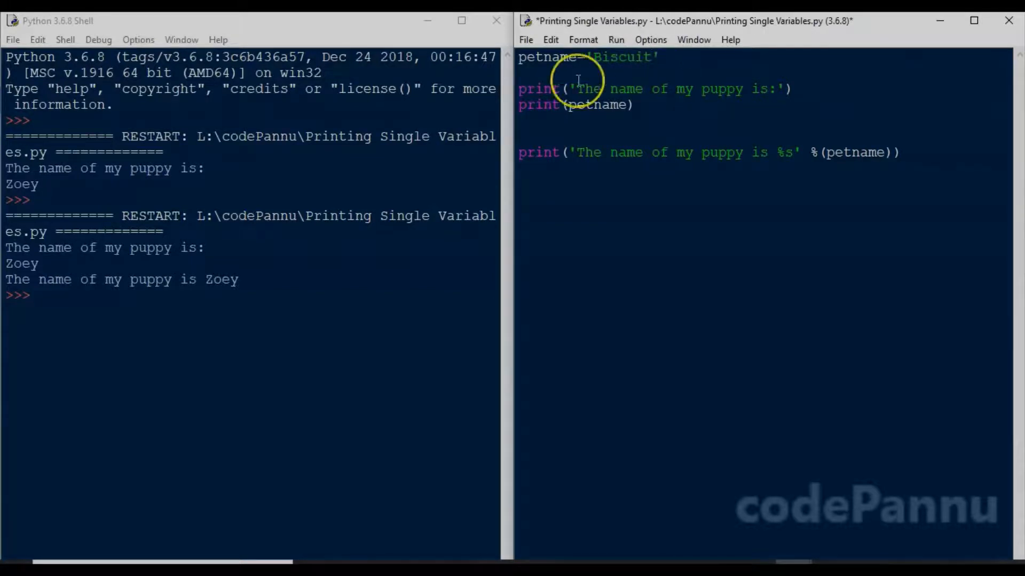
{"action": "left_click", "coordinate": [525, 40]}
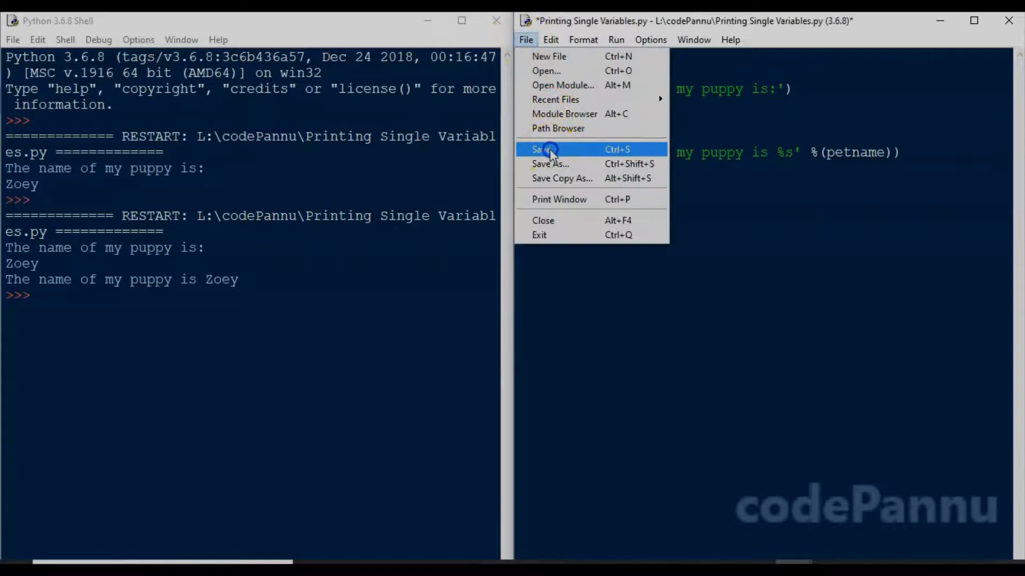
{"action": "left_click", "coordinate": [539, 149]}
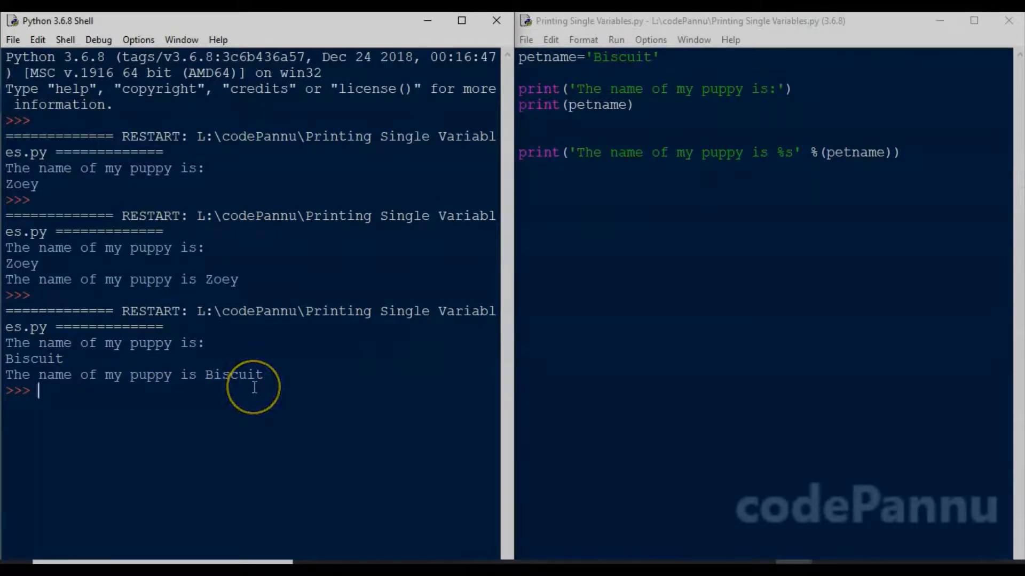
{"action": "mouse_move", "coordinate": [690, 183]}
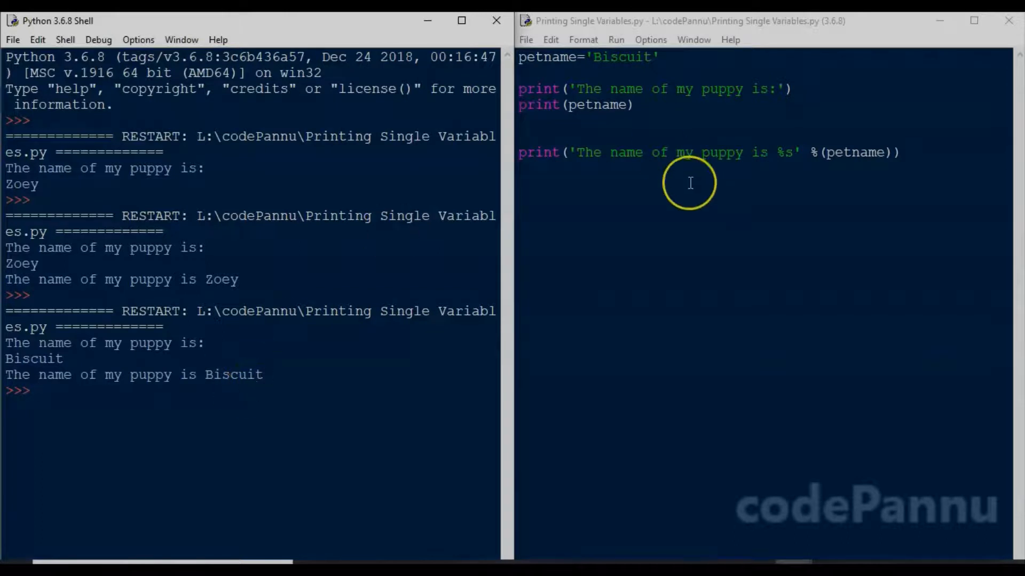
Change petname to 'Mani', save and run, then start a new line.
{"action": "type", "text": "Man"}
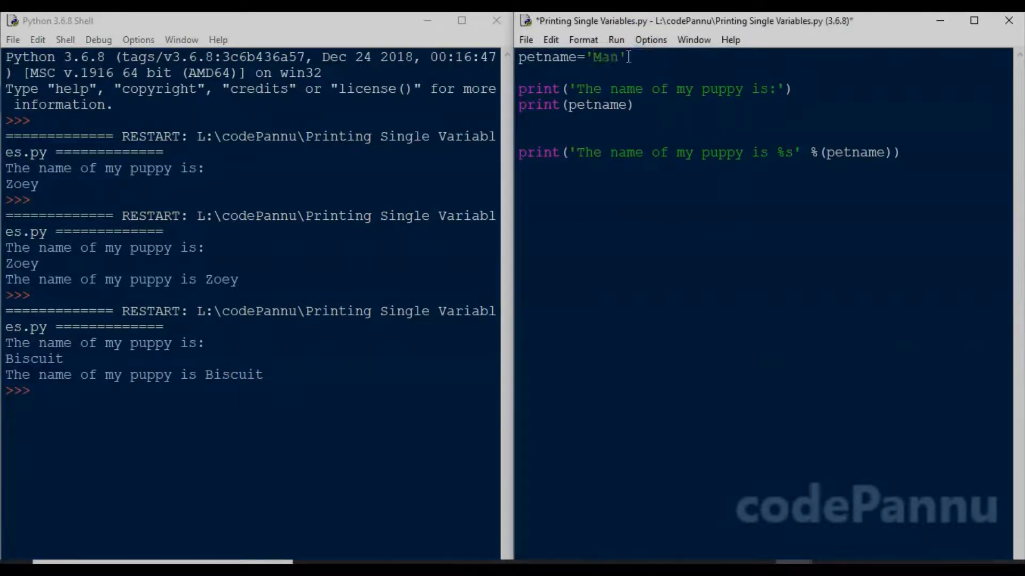
{"action": "left_click", "coordinate": [525, 39]}
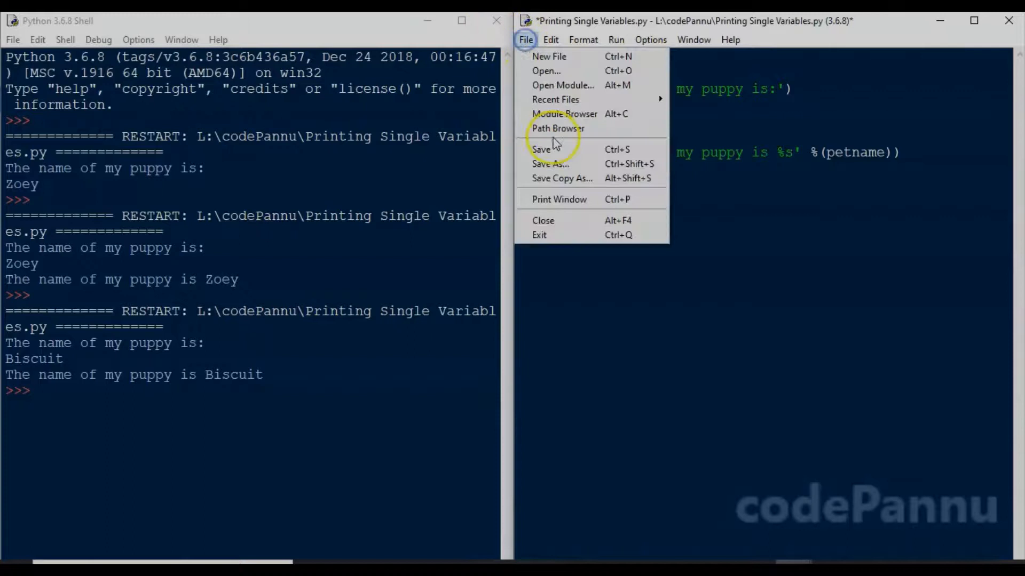
{"action": "left_click", "coordinate": [615, 40]}
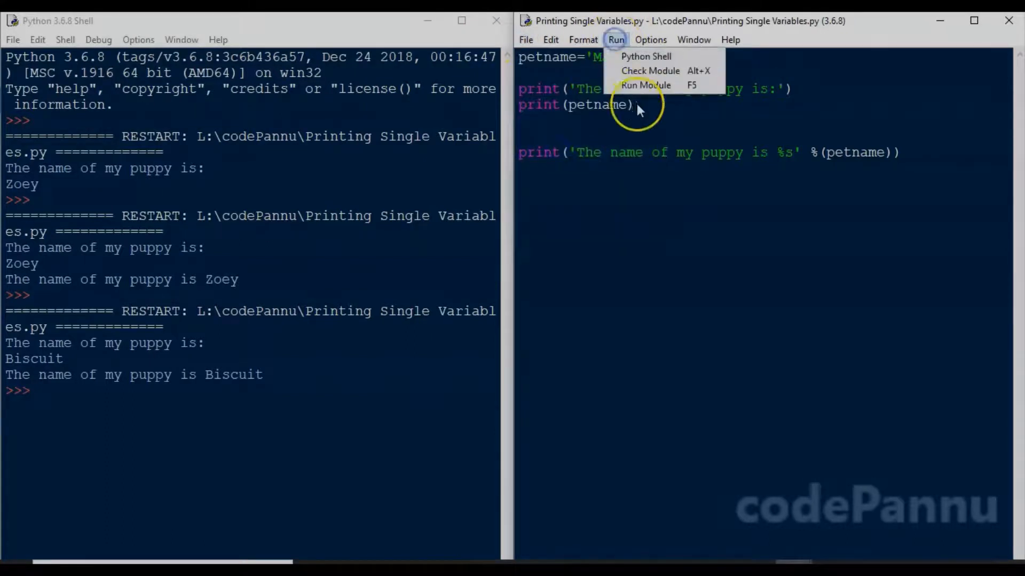
{"action": "left_click", "coordinate": [646, 84]}
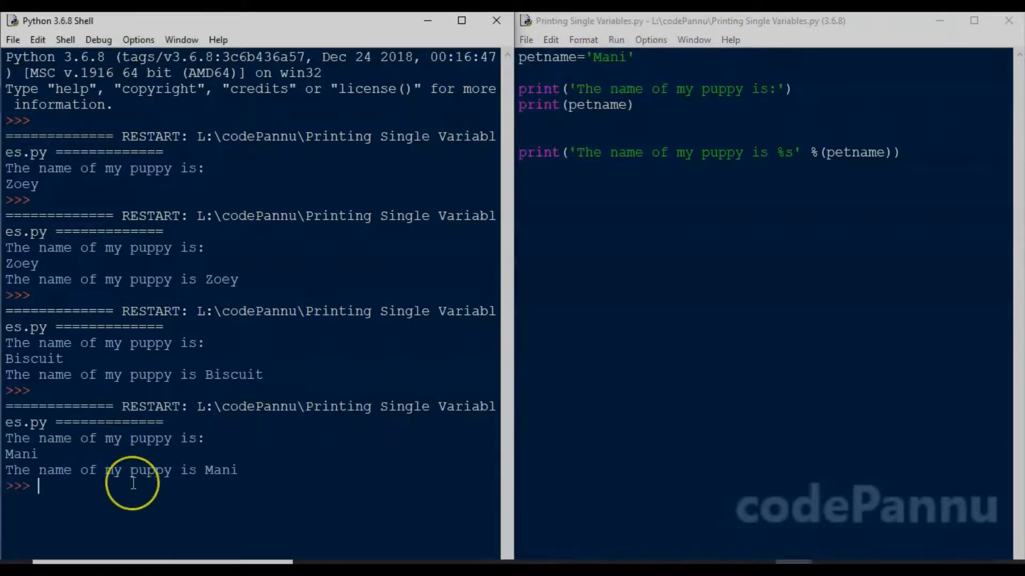
{"action": "mouse_move", "coordinate": [818, 152]}
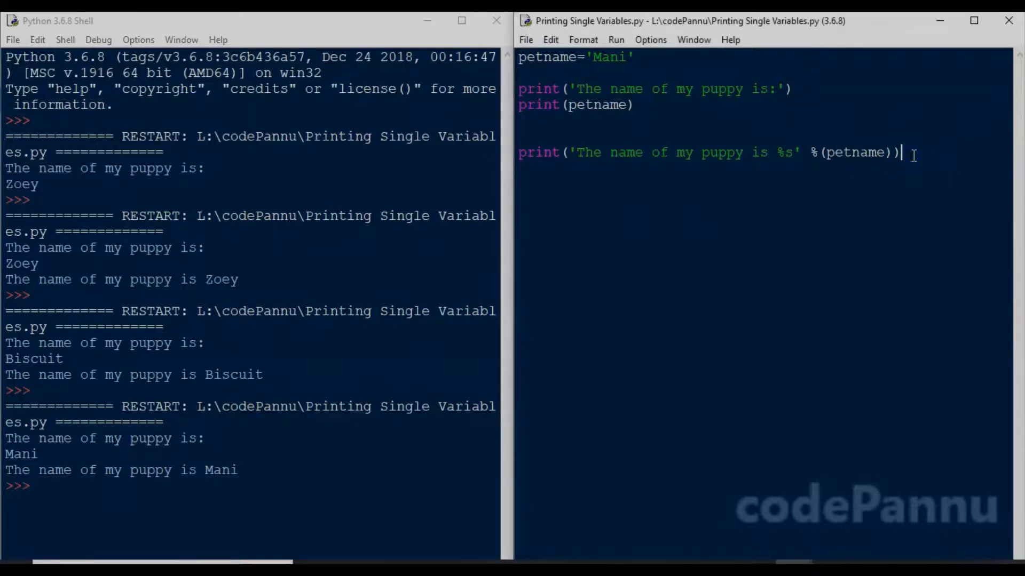
{"action": "key", "text": "backspace"}
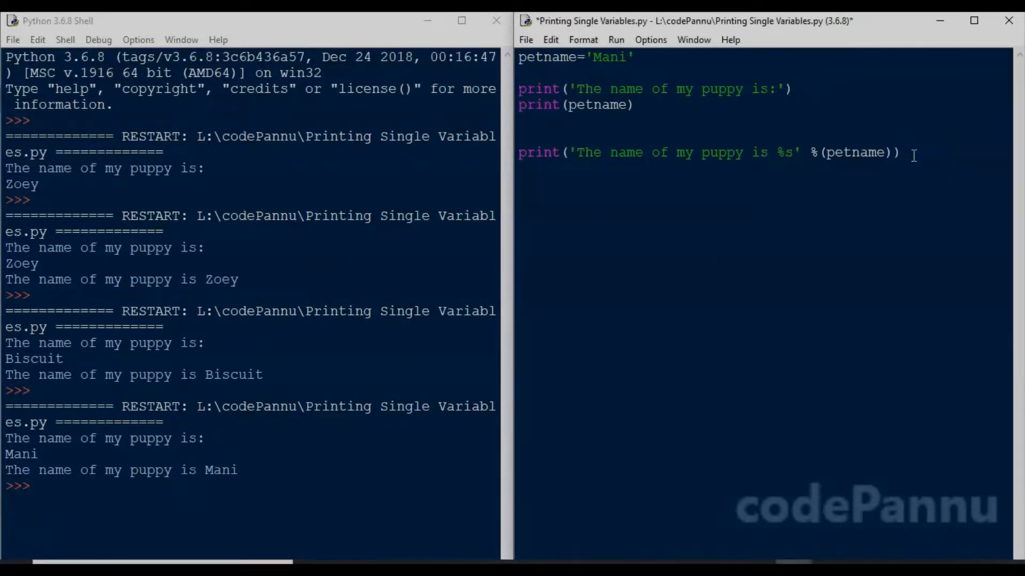
Start a new print() line and set petname back to 'Zoey'.
{"action": "type", "text": "pri"}
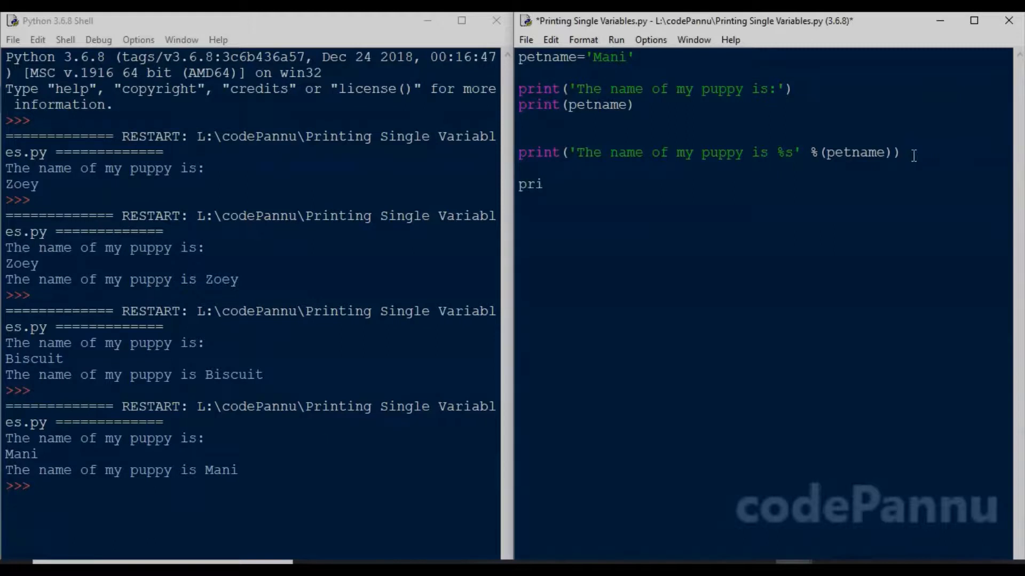
{"action": "type", "text": "nt ()"}
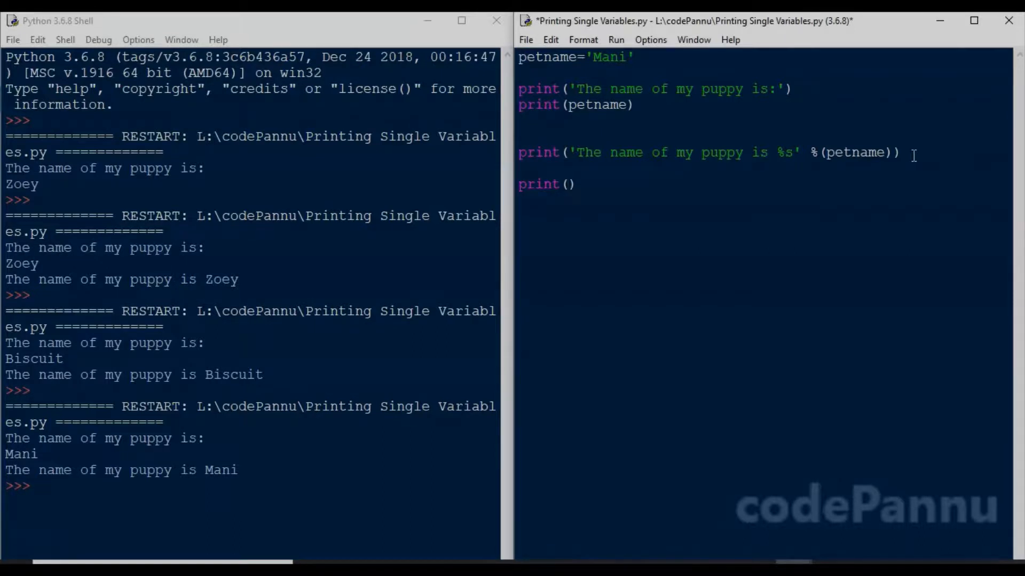
{"action": "double_click", "coordinate": [609, 57]}
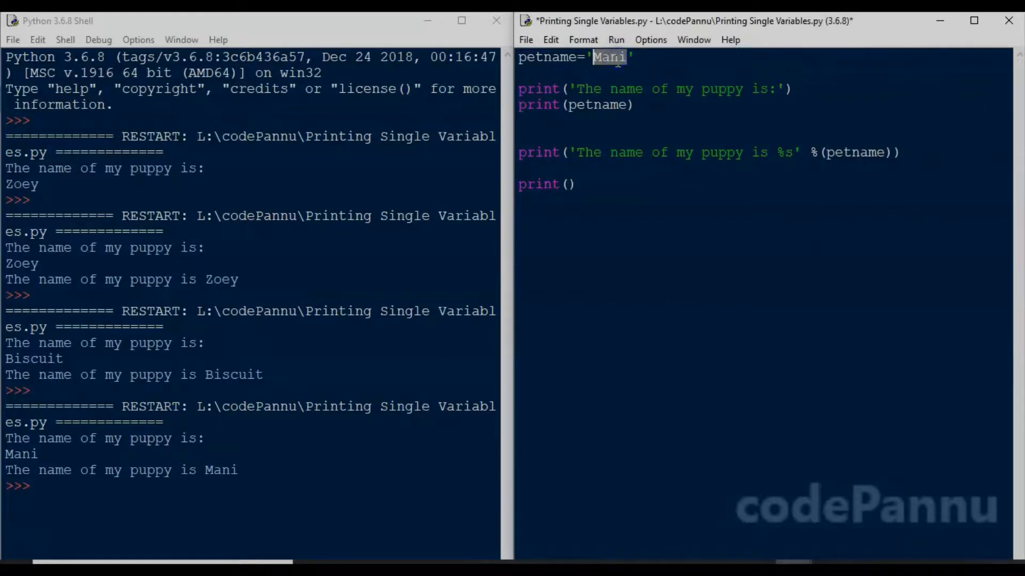
{"action": "type", "text": "Zoey"}
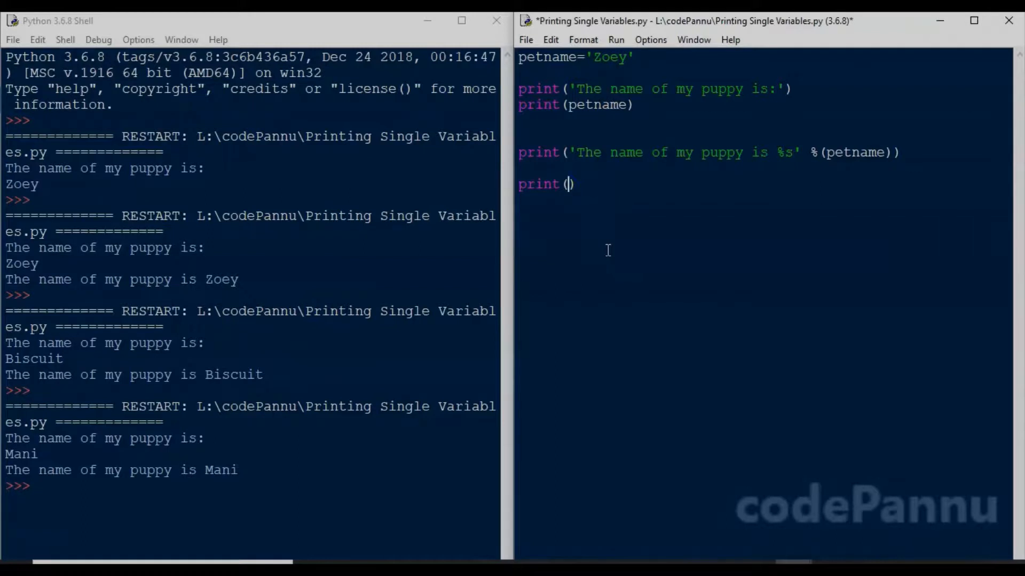
Type the line print('%s is the name of my puppy' %(petname)).
{"action": "type", "text": "''"}
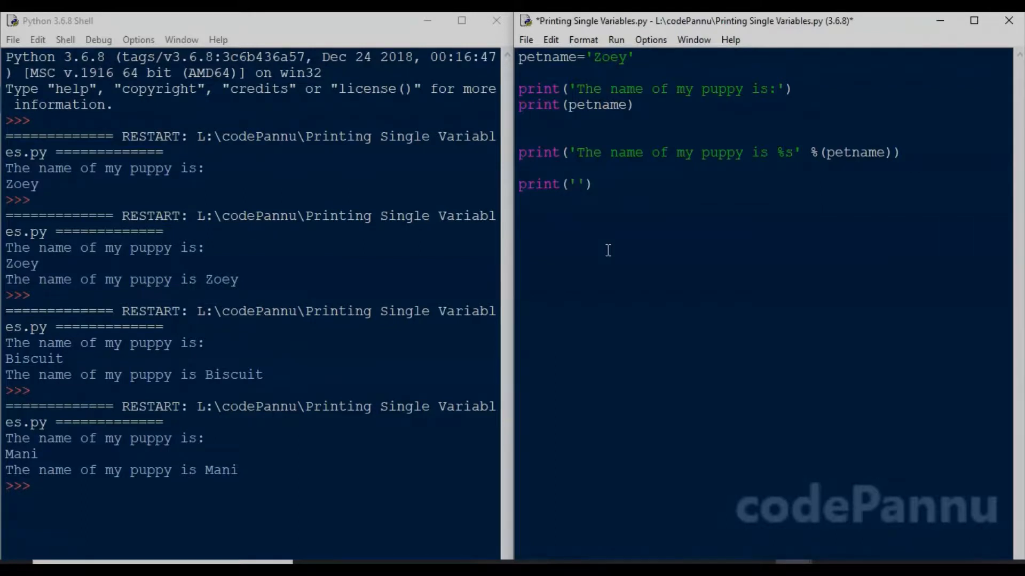
{"action": "type", "text": "%"}
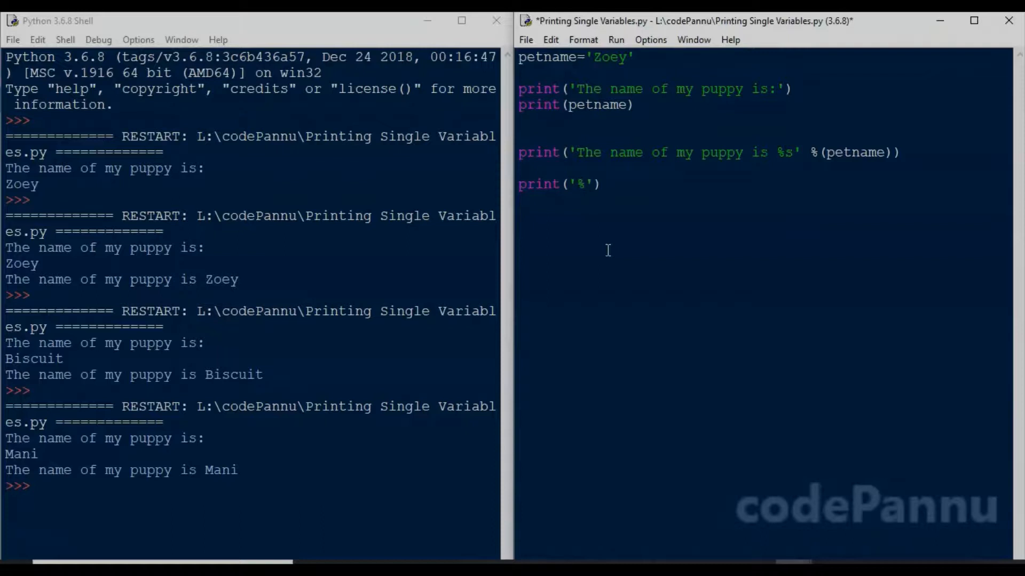
{"action": "type", "text": "s is the nam"}
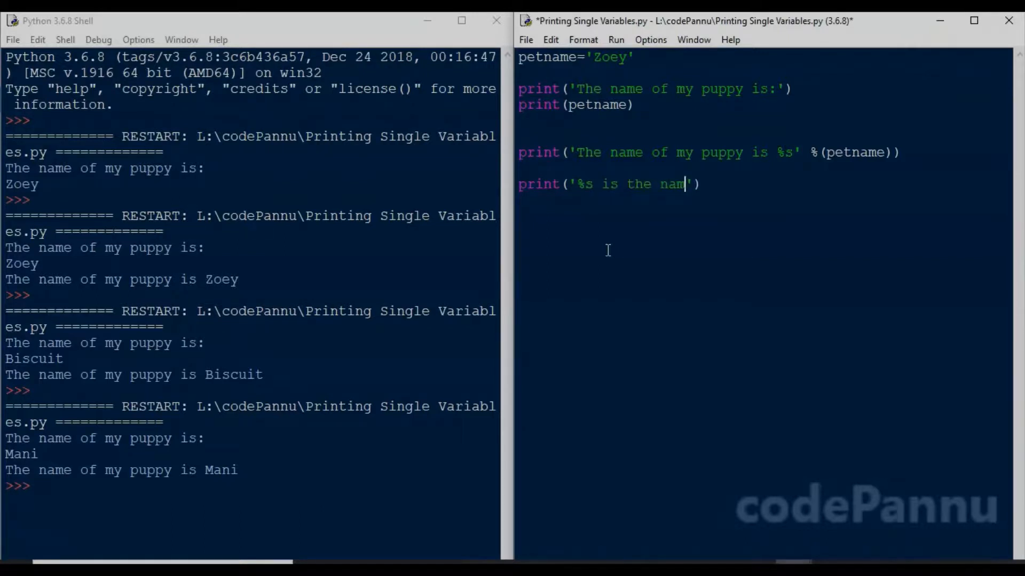
{"action": "type", "text": "e of my pp"}
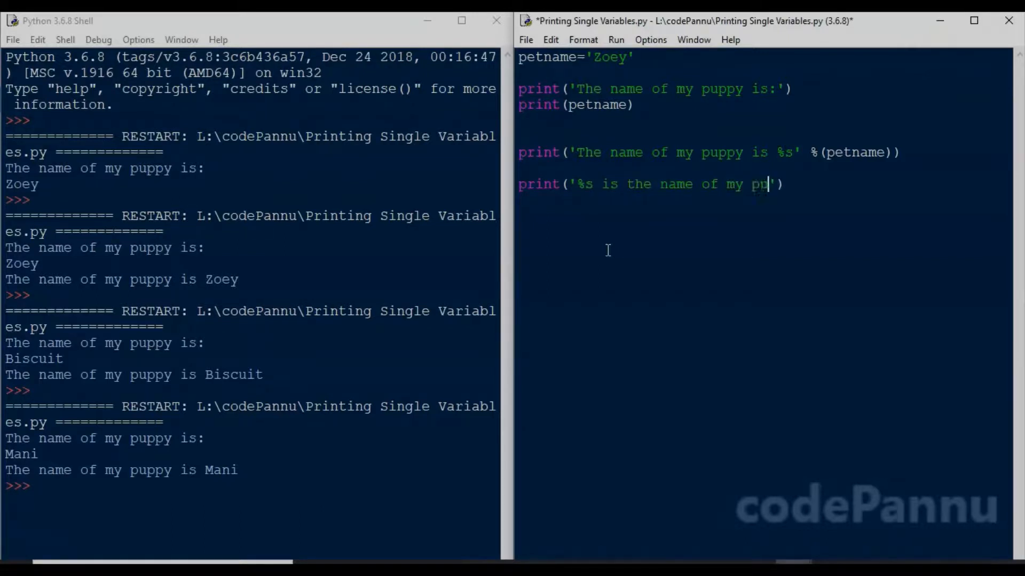
{"action": "type", "text": "uppy"}
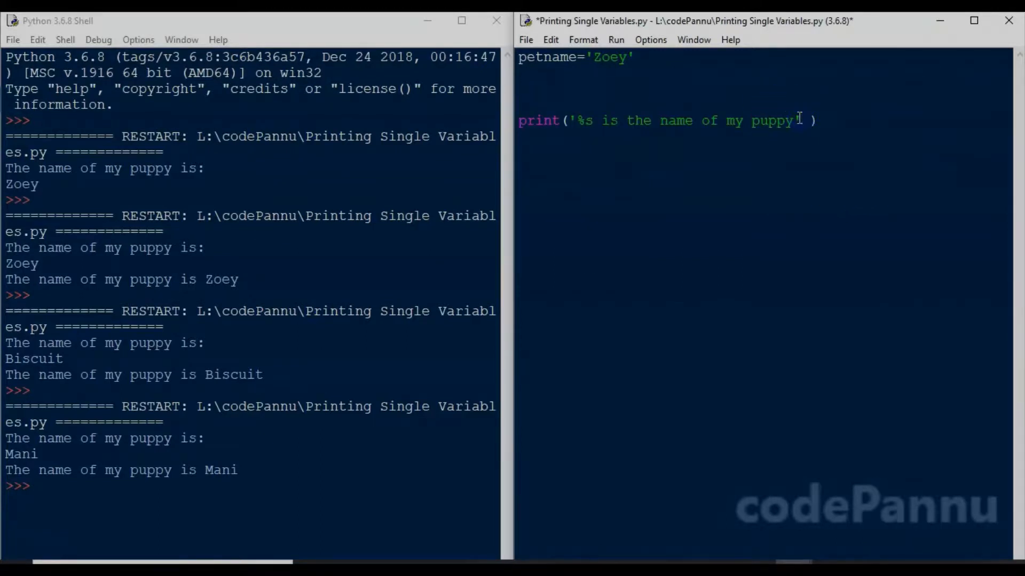
{"action": "type", "text": "%()"}
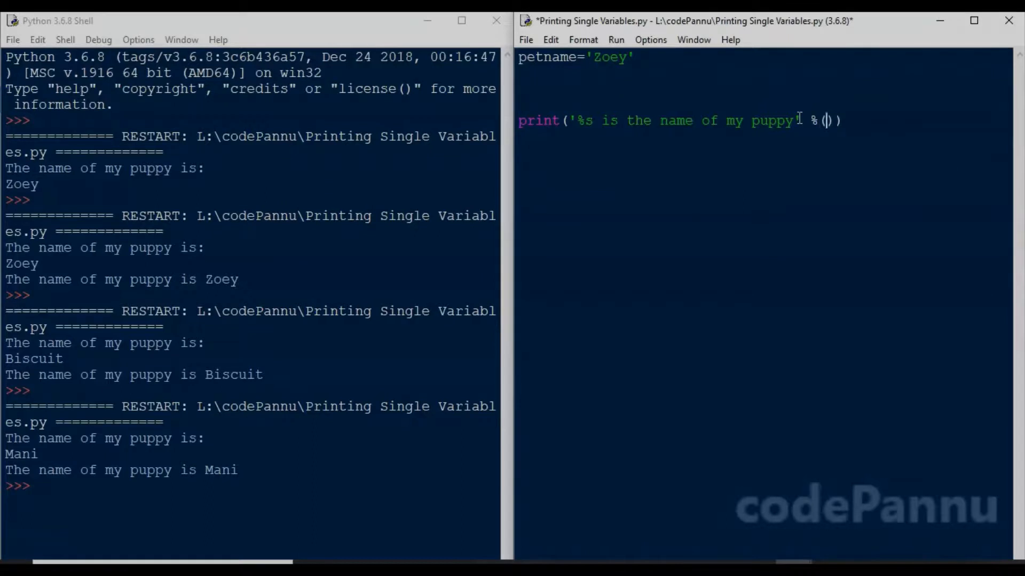
{"action": "type", "text": "petname"}
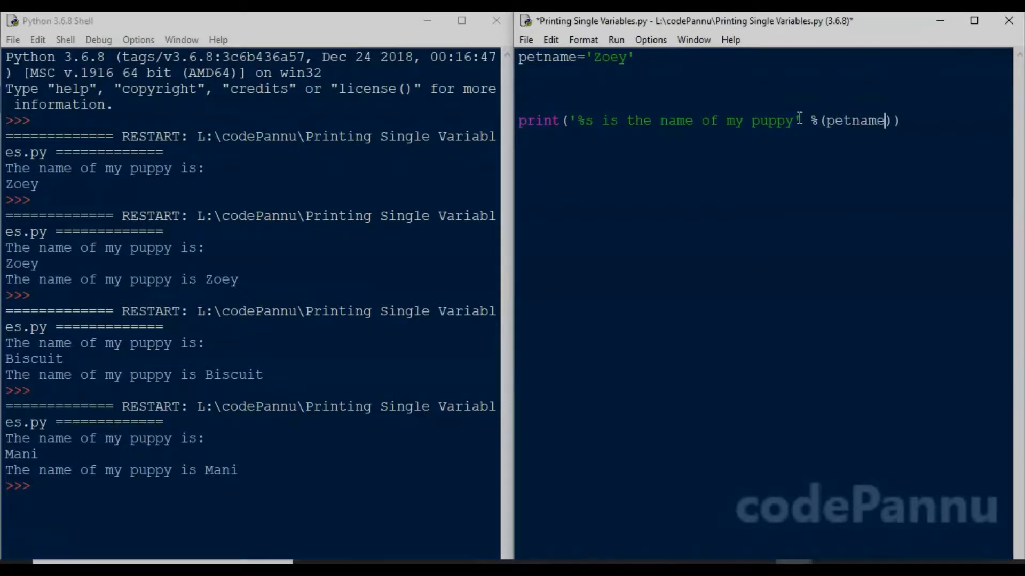
Save the reworked script and run it in the shell.
{"action": "left_click", "coordinate": [525, 40]}
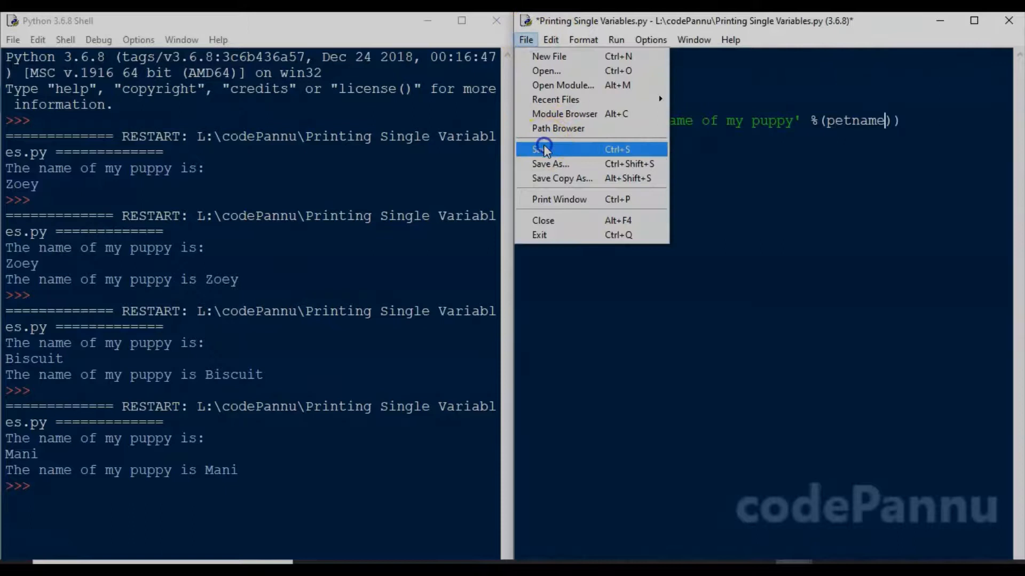
{"action": "left_click", "coordinate": [542, 149]}
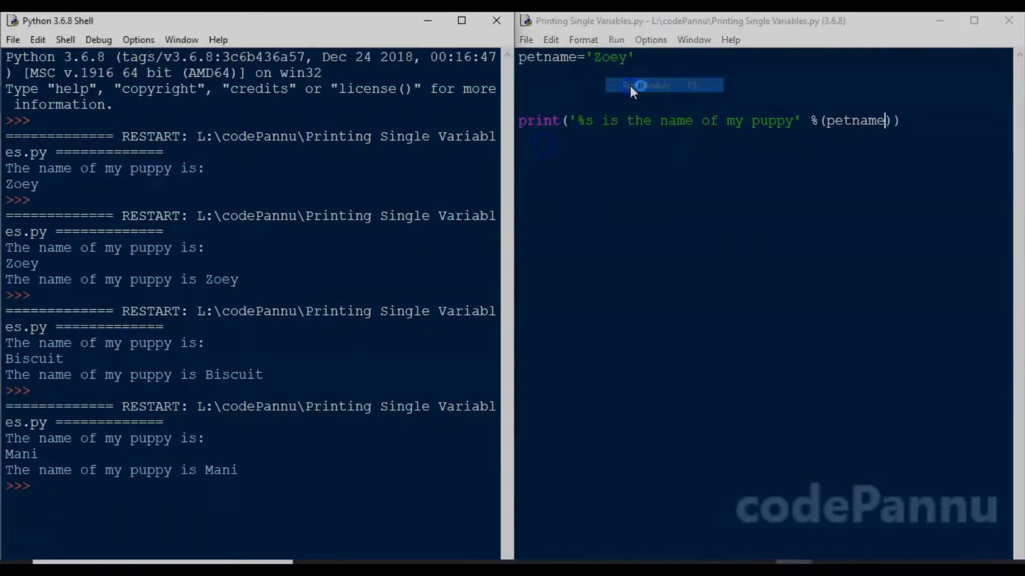
{"action": "left_click", "coordinate": [654, 85]}
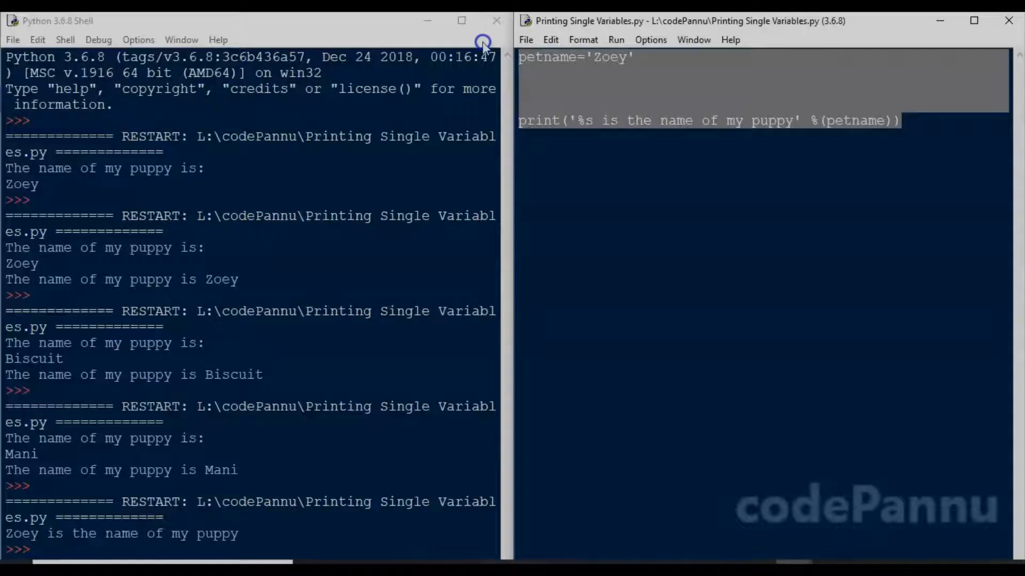
Replace the whole script with the single line age=14.
{"action": "type", "text": "age=14"}
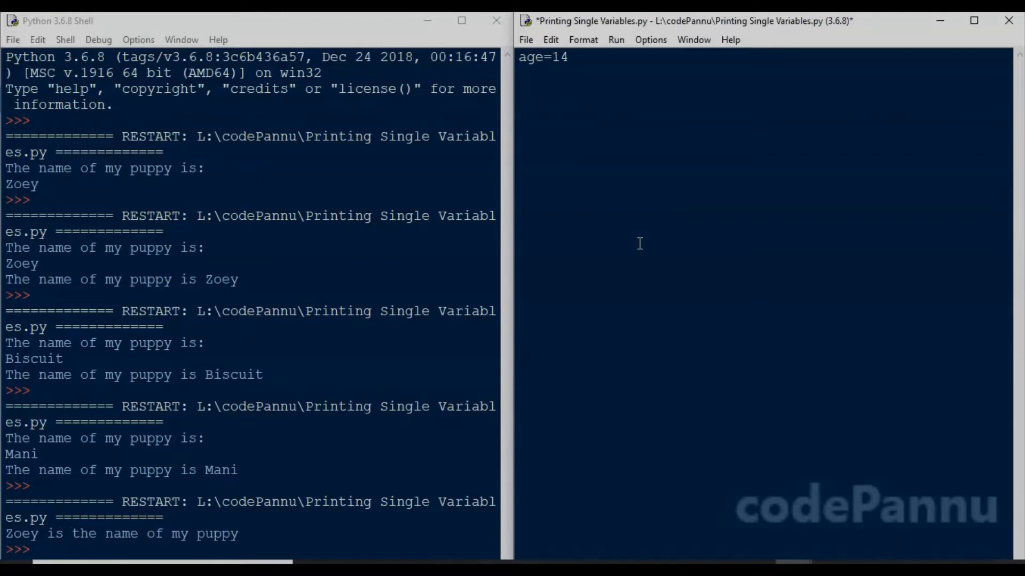
Add print('My age is %d' %(age)) below age=14 and run the script.
{"action": "type", "text": "prtin"}
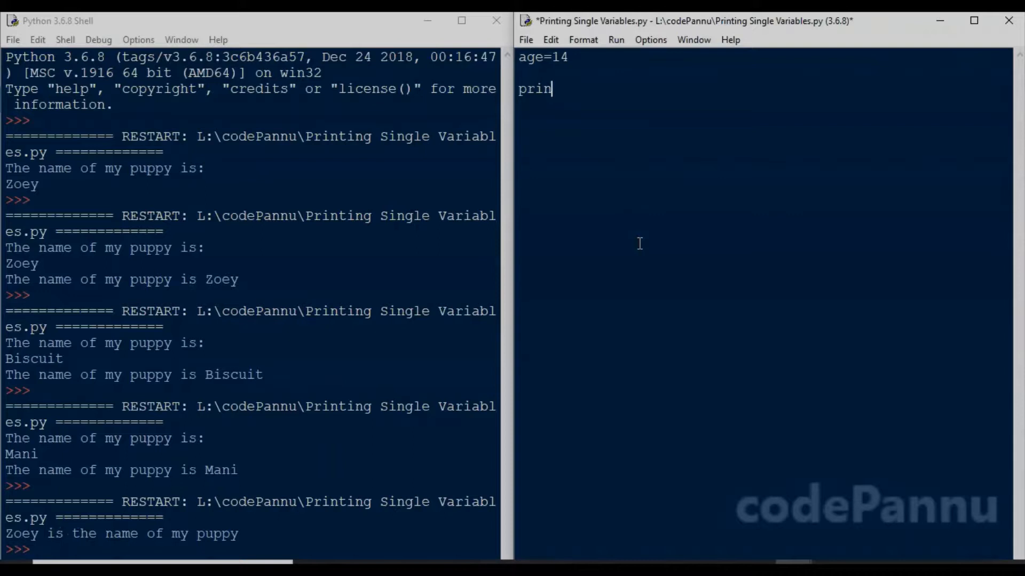
{"action": "type", "text": "t(')"}
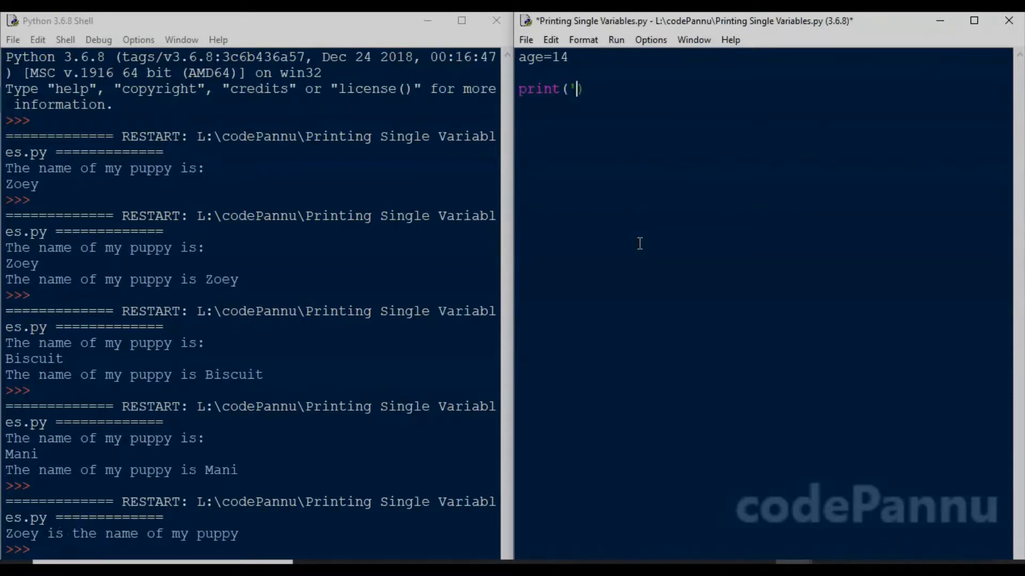
{"action": "type", "text": "My age"}
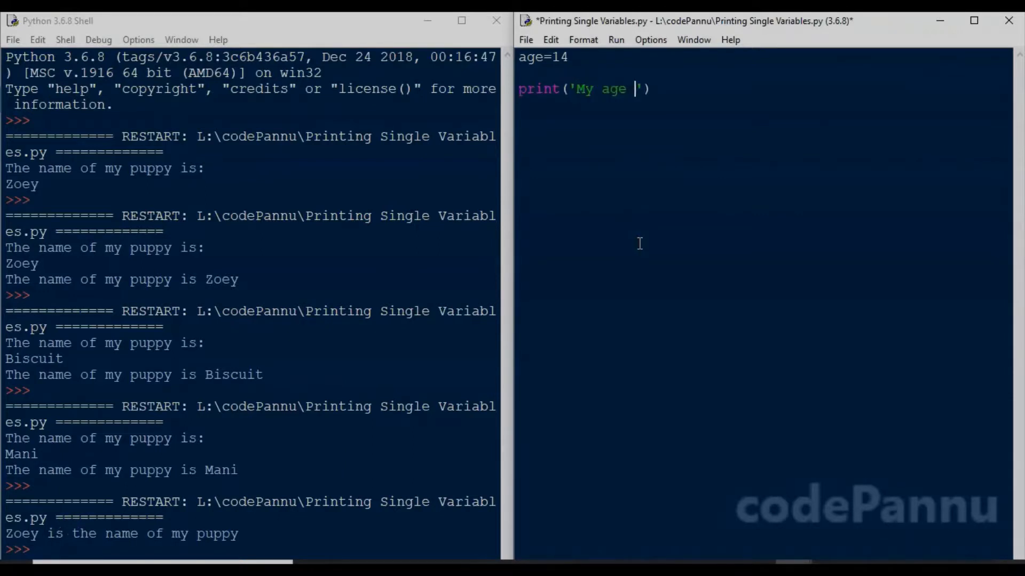
{"action": "type", "text": "is %d"}
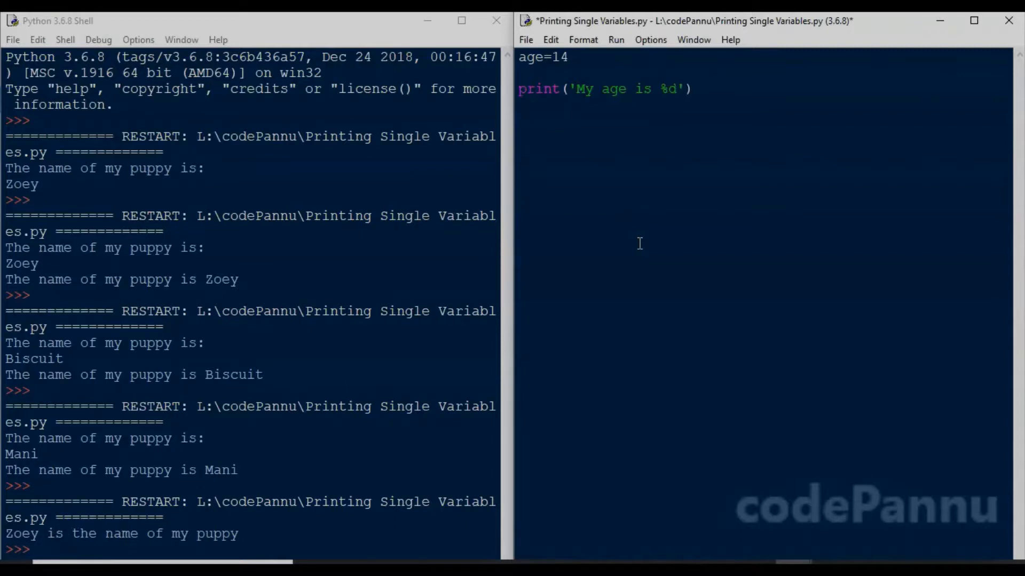
{"action": "type", "text": "%"}
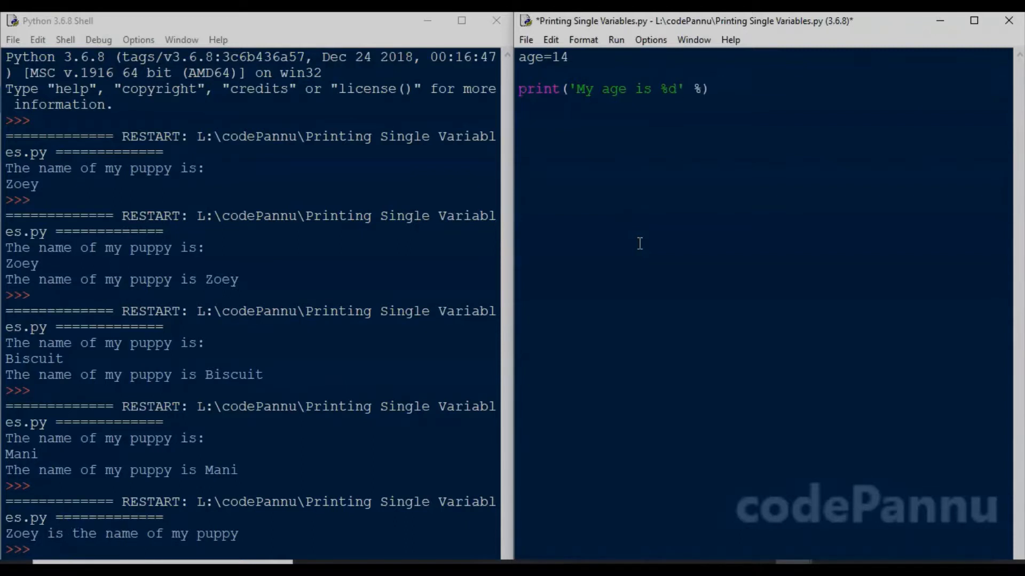
{"action": "type", "text": "()"}
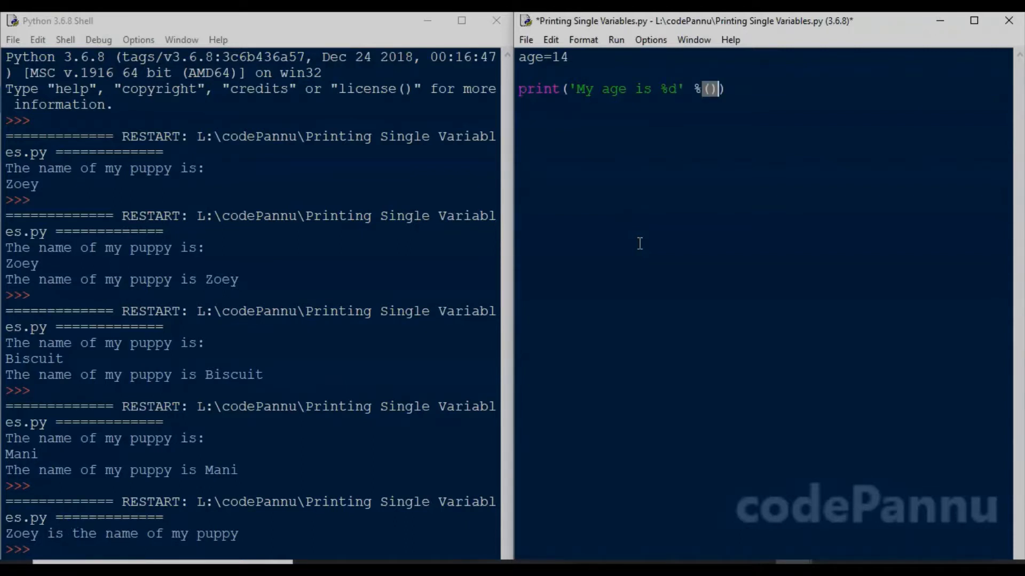
{"action": "type", "text": "age"}
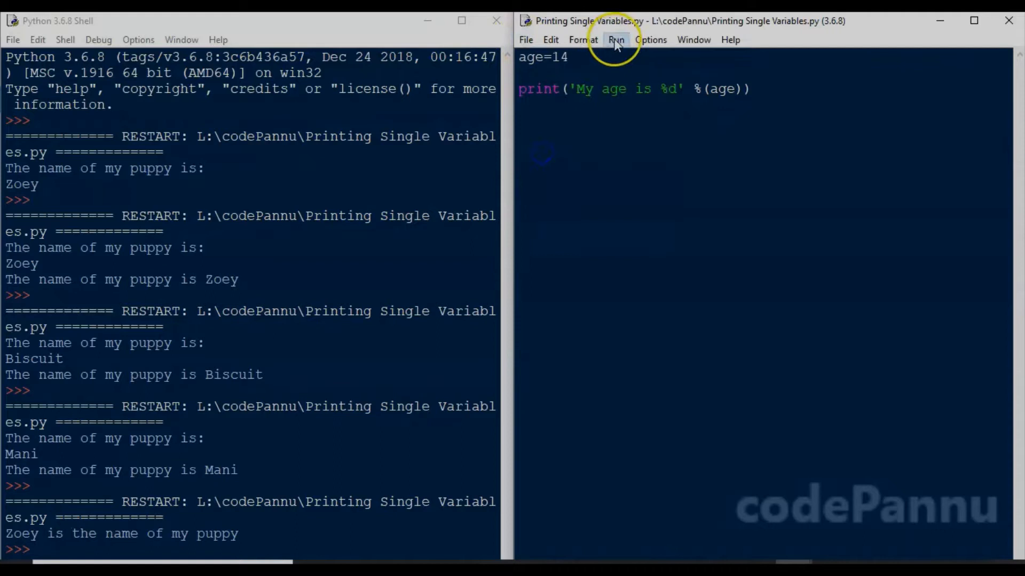
{"action": "left_click", "coordinate": [615, 40]}
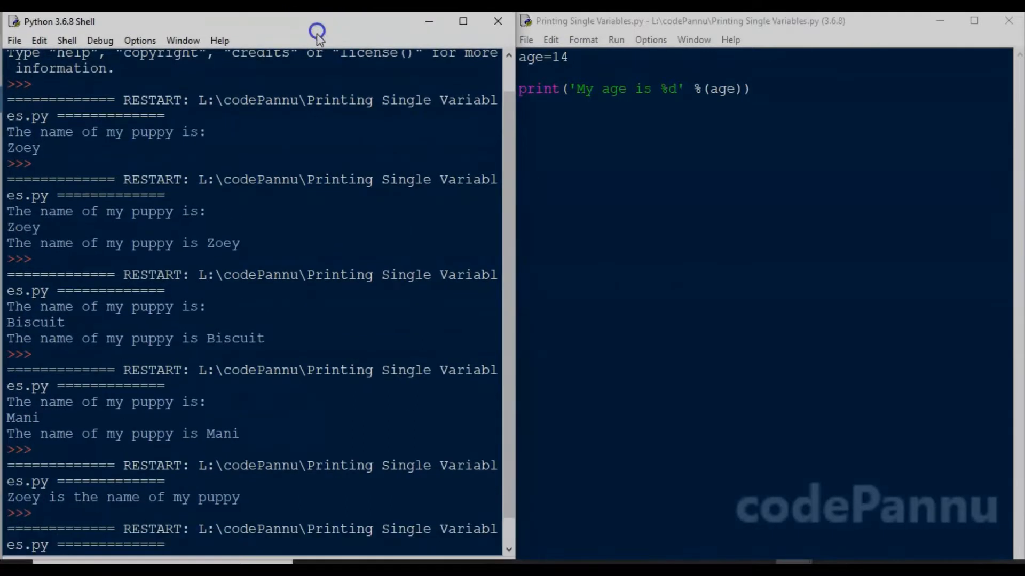
{"action": "mouse_move", "coordinate": [327, 25]}
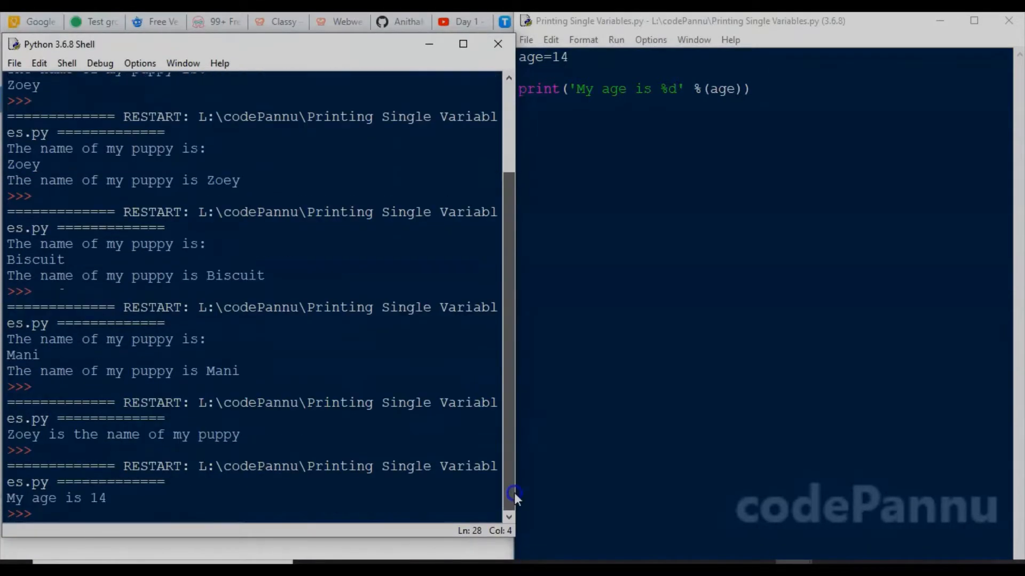
{"action": "mouse_move", "coordinate": [255, 539]}
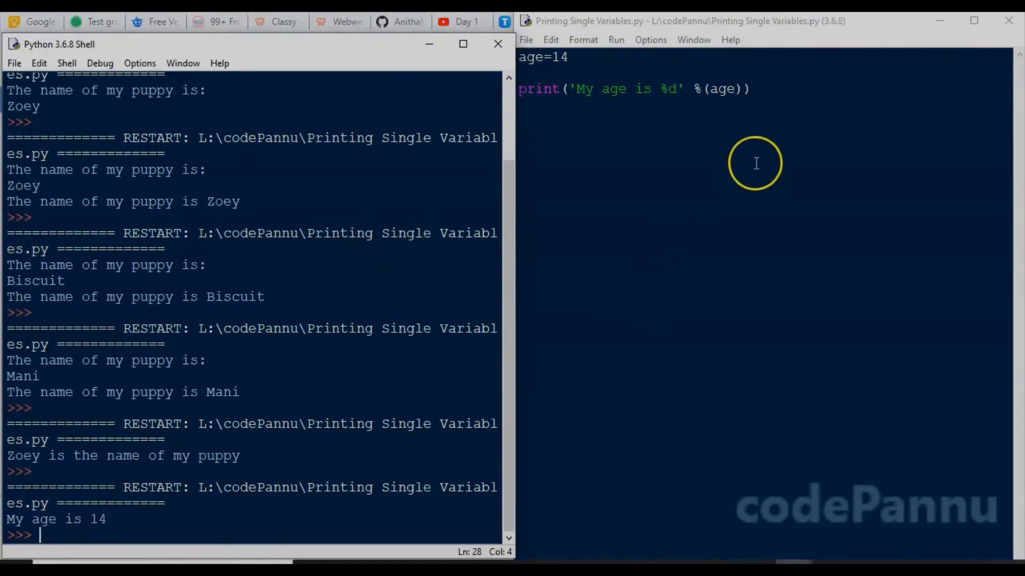
{"action": "mouse_move", "coordinate": [769, 97]}
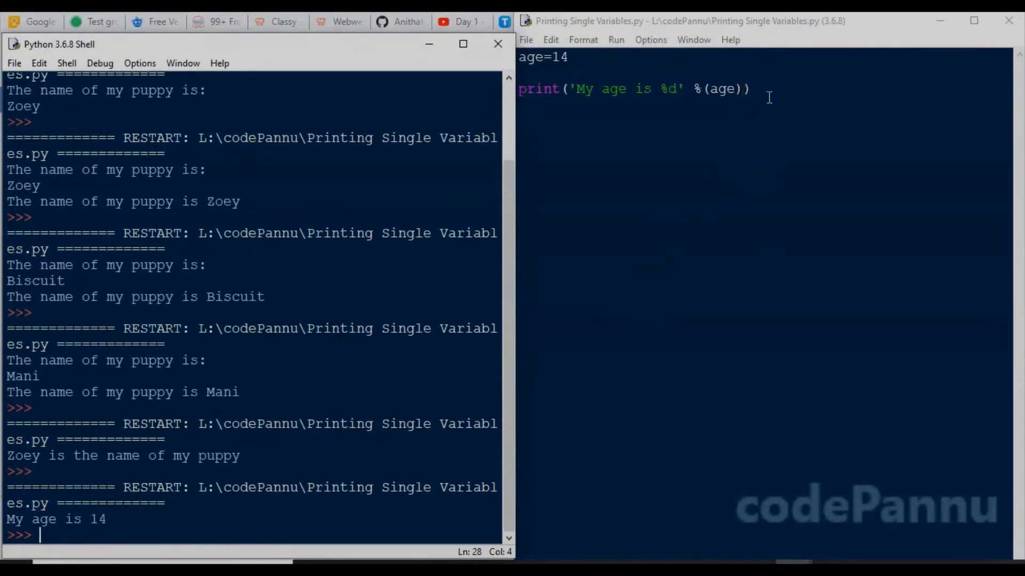
Type temperature=22c on a new line below the age print.
{"action": "type", "text": "tem"}
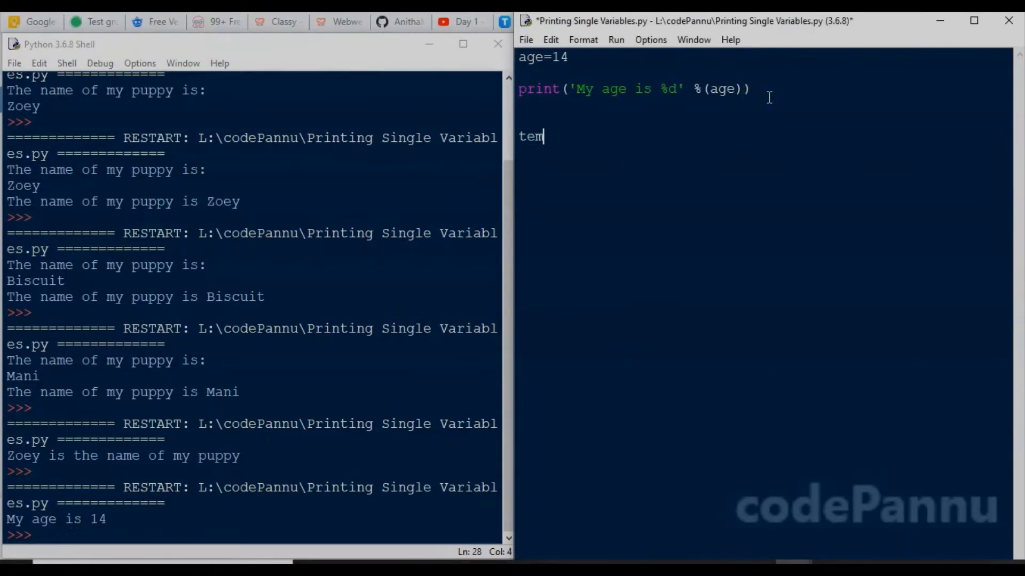
{"action": "type", "text": "perature="}
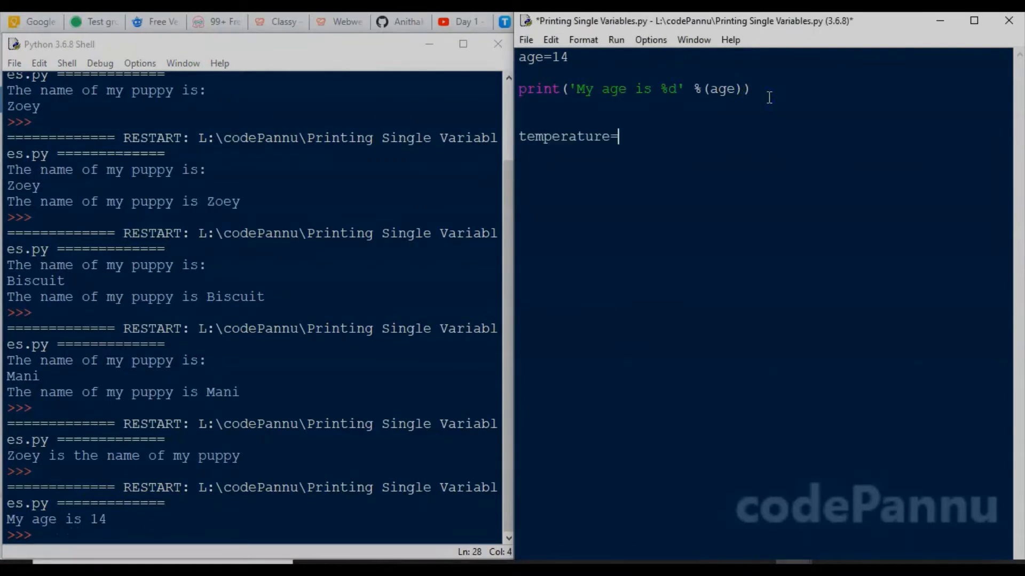
{"action": "type", "text": "22c"}
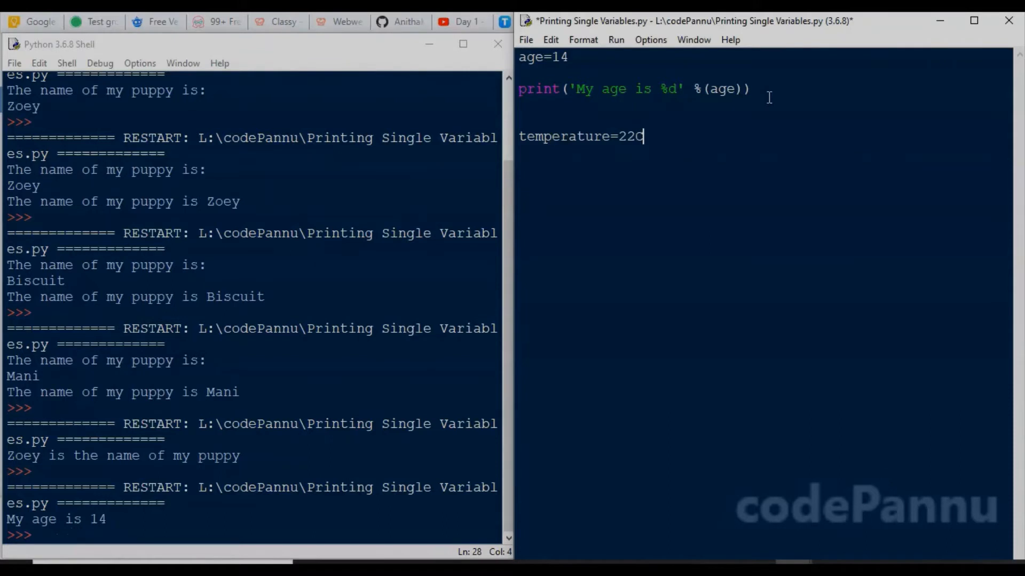